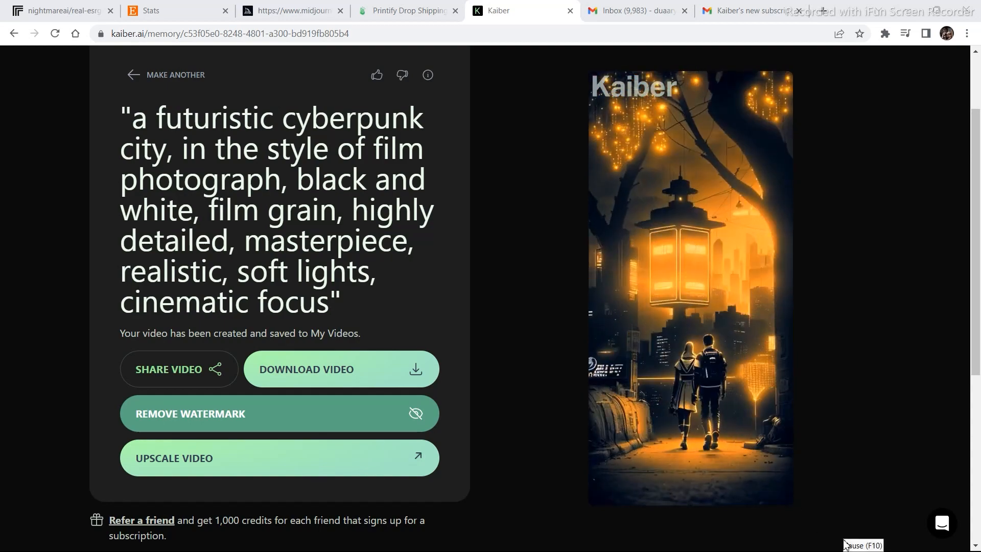
Open Kaiber's subscription email and scroll to the Explorer $5, Pro $15, Artist $30 plans.
{"action": "left_click", "coordinate": [690, 281]}
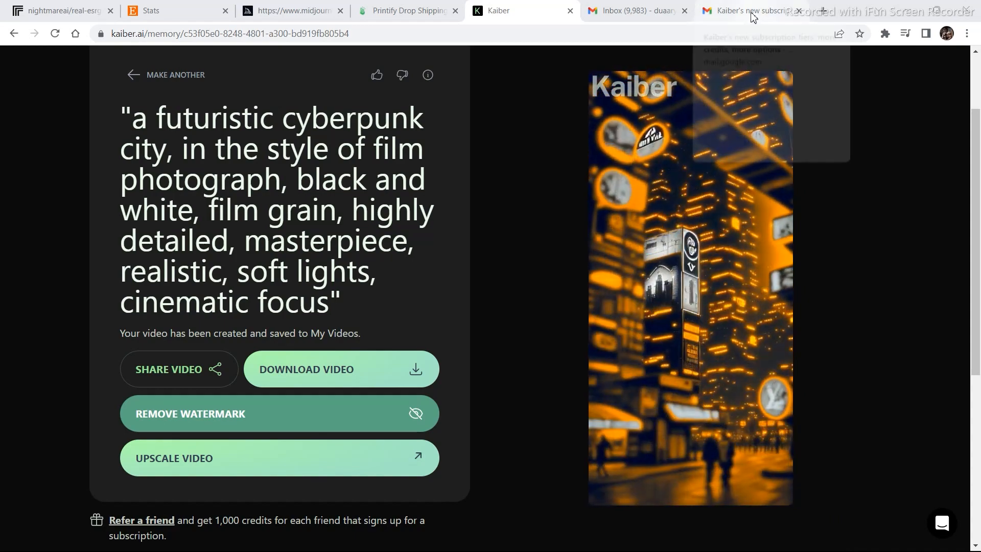
{"action": "left_click", "coordinate": [744, 11]}
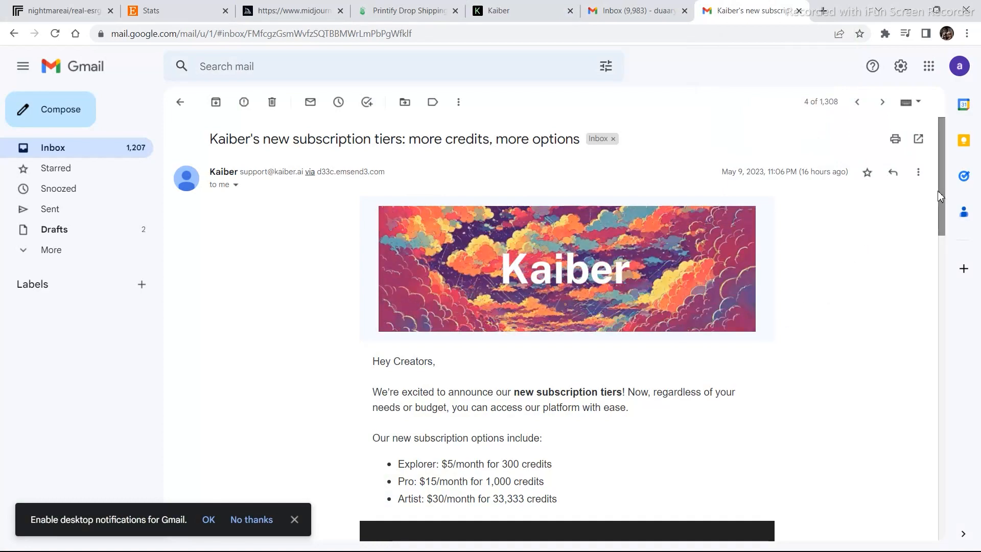
{"action": "scroll", "scroll_direction": "down", "scroll_amount": 3}
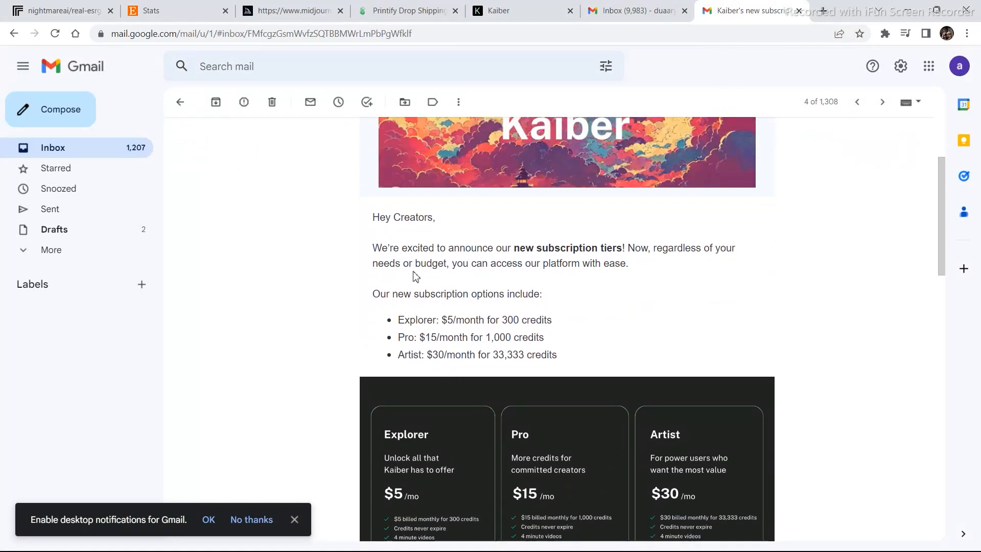
{"action": "mouse_move", "coordinate": [622, 282]}
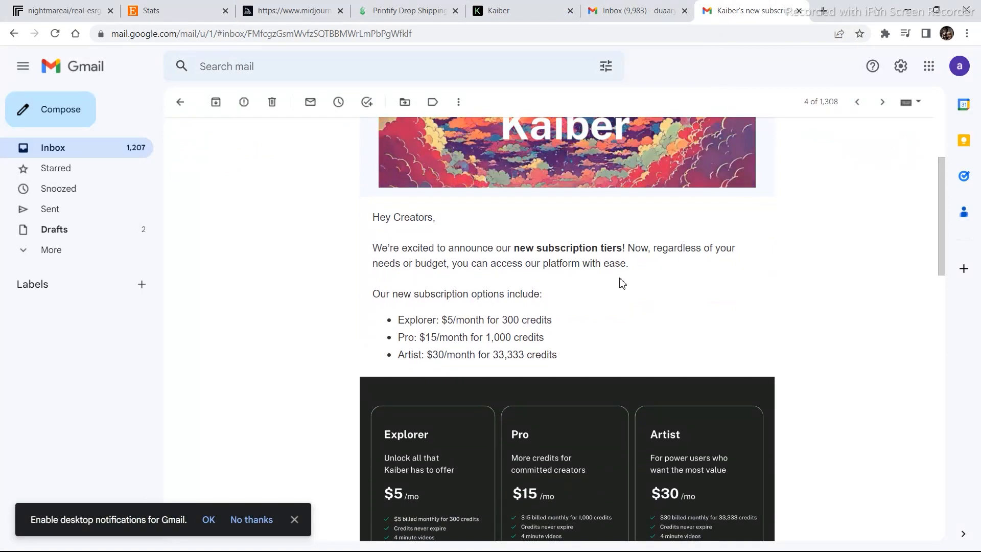
{"action": "scroll", "scroll_direction": "down", "scroll_amount": 3}
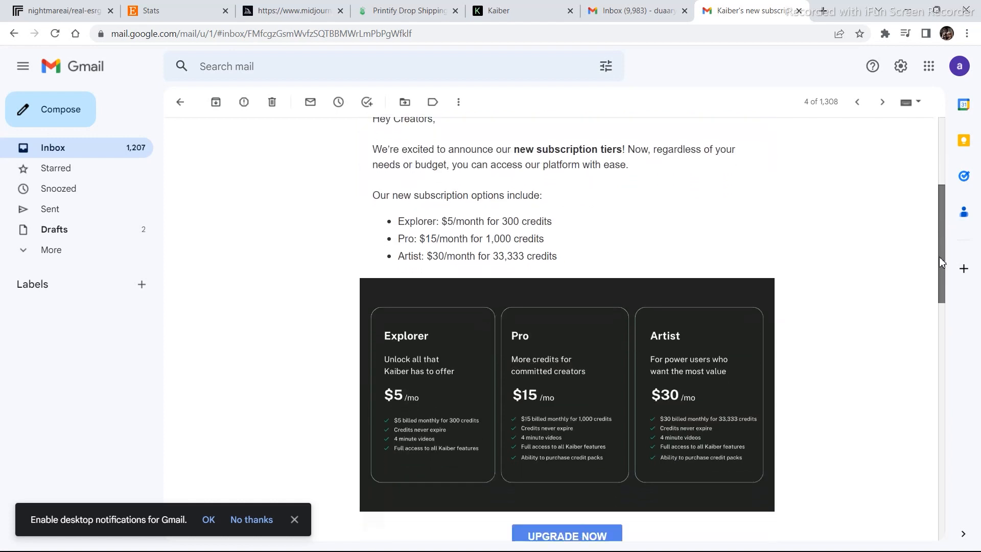
{"action": "scroll", "scroll_direction": "down", "scroll_amount": 3}
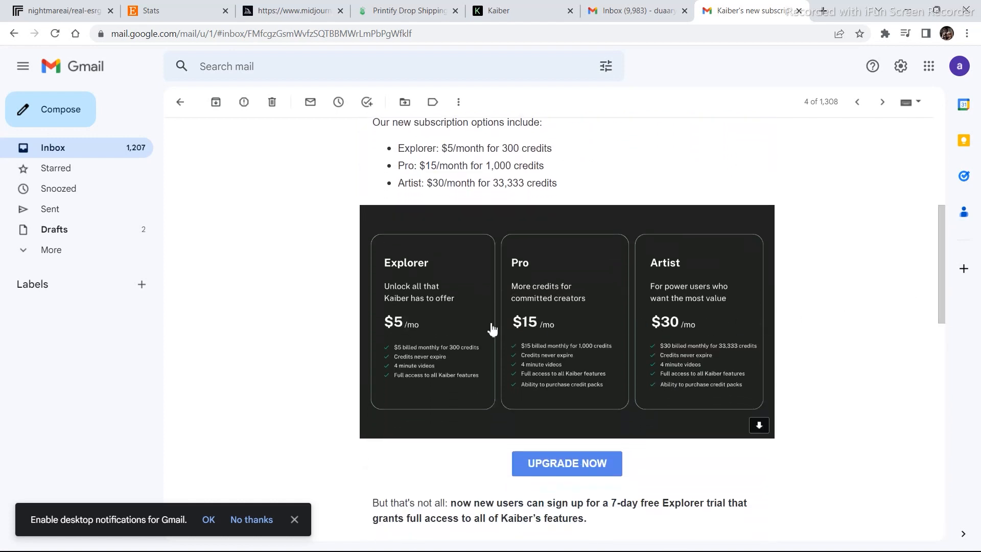
{"action": "mouse_move", "coordinate": [402, 335]}
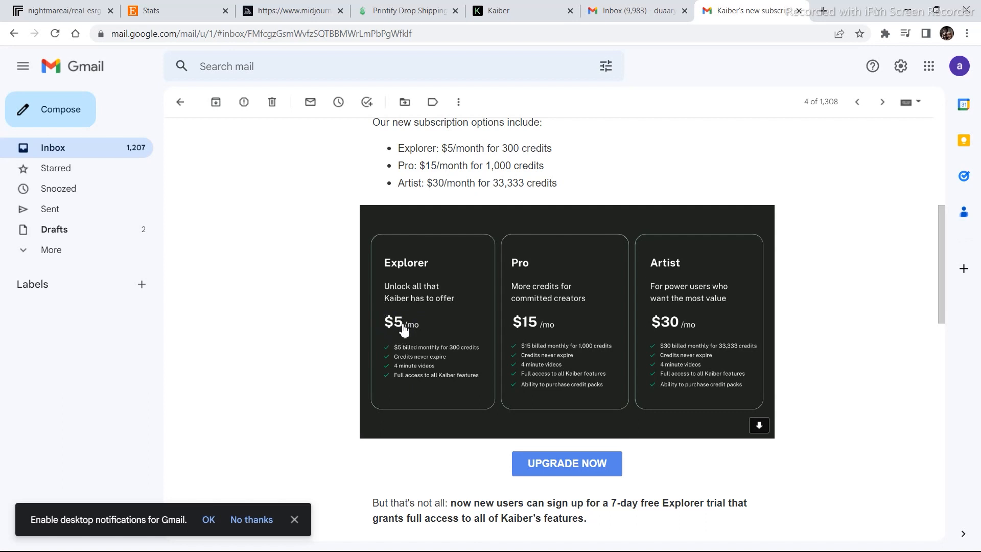
{"action": "mouse_move", "coordinate": [928, 249]}
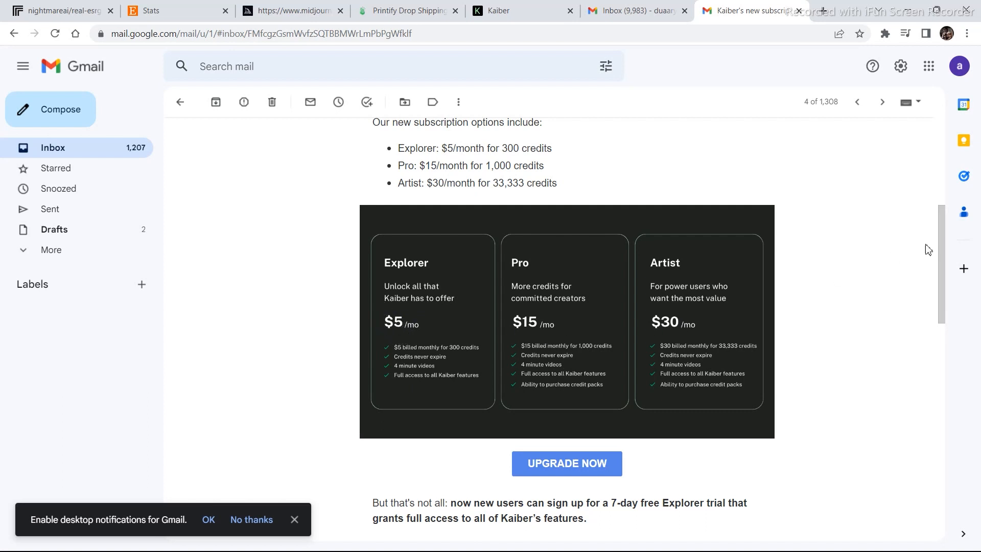
{"action": "scroll", "scroll_direction": "down", "scroll_amount": 3}
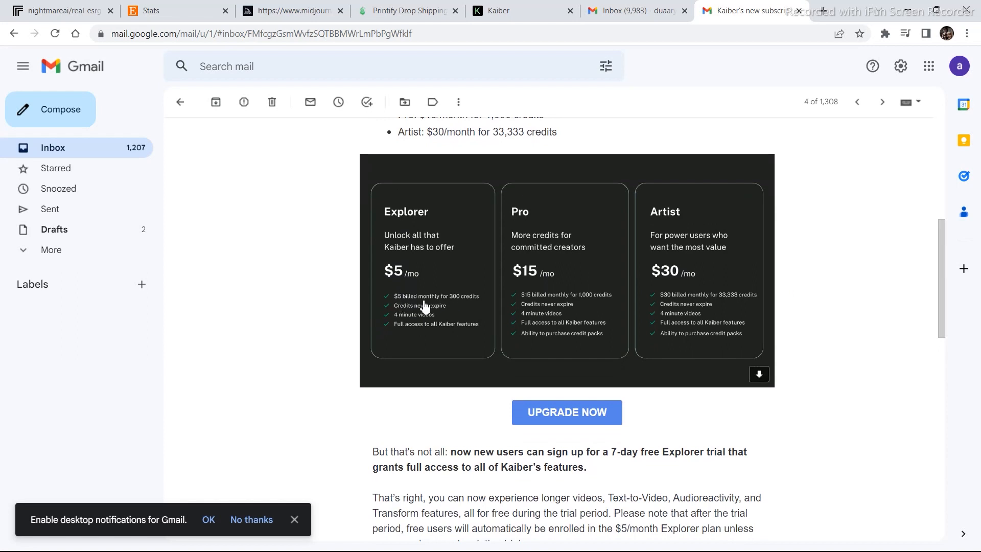
{"action": "mouse_move", "coordinate": [424, 259]}
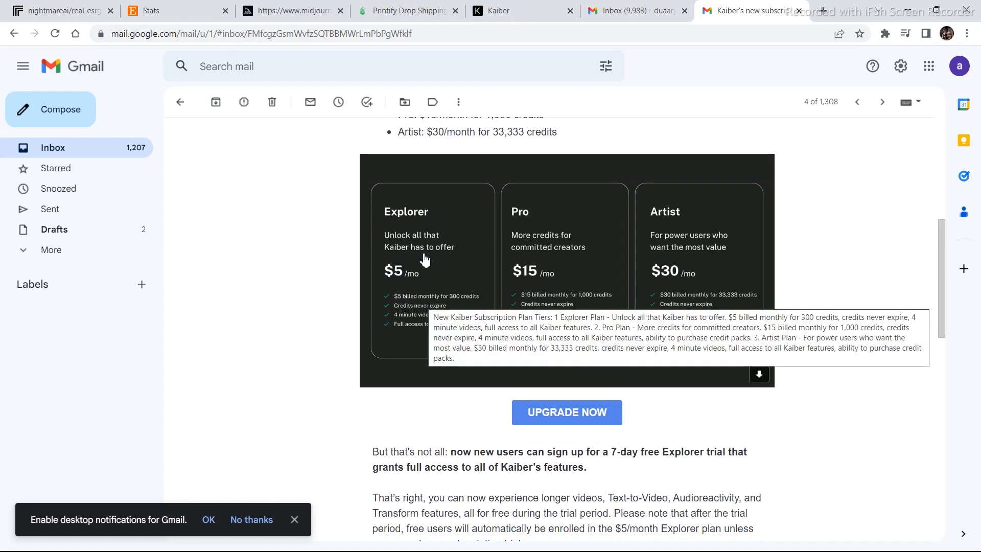
{"action": "mouse_move", "coordinate": [443, 320]}
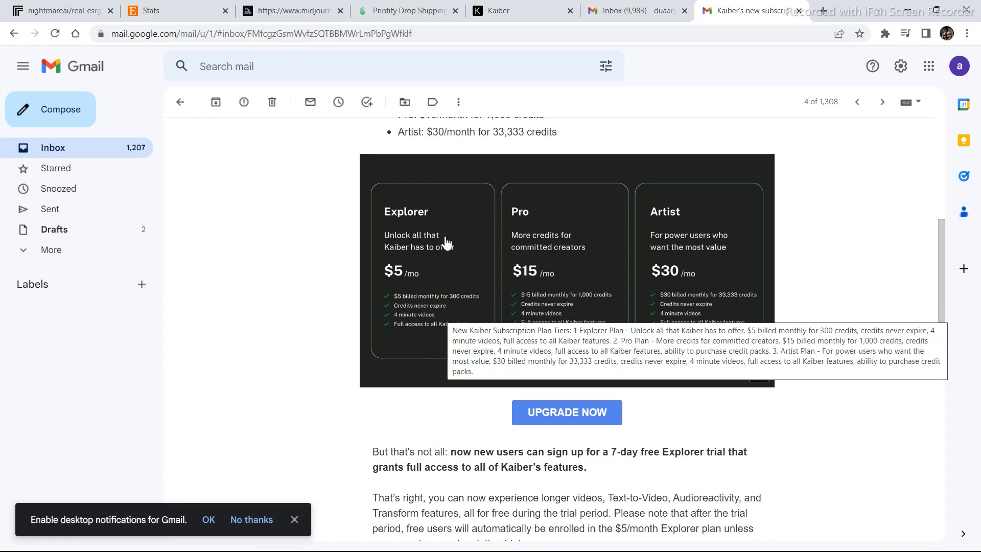
{"action": "mouse_move", "coordinate": [445, 290]}
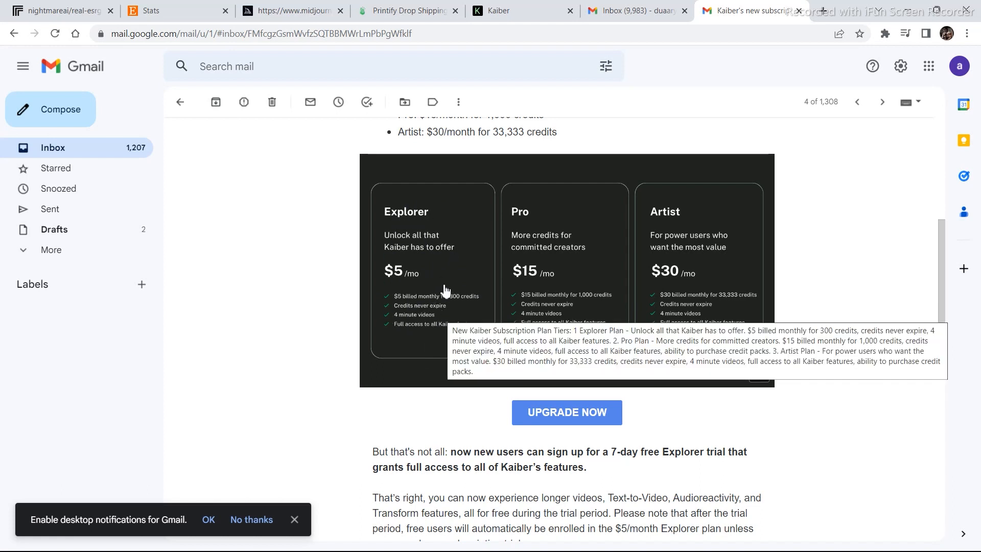
{"action": "scroll", "scroll_direction": "down", "scroll_amount": 3}
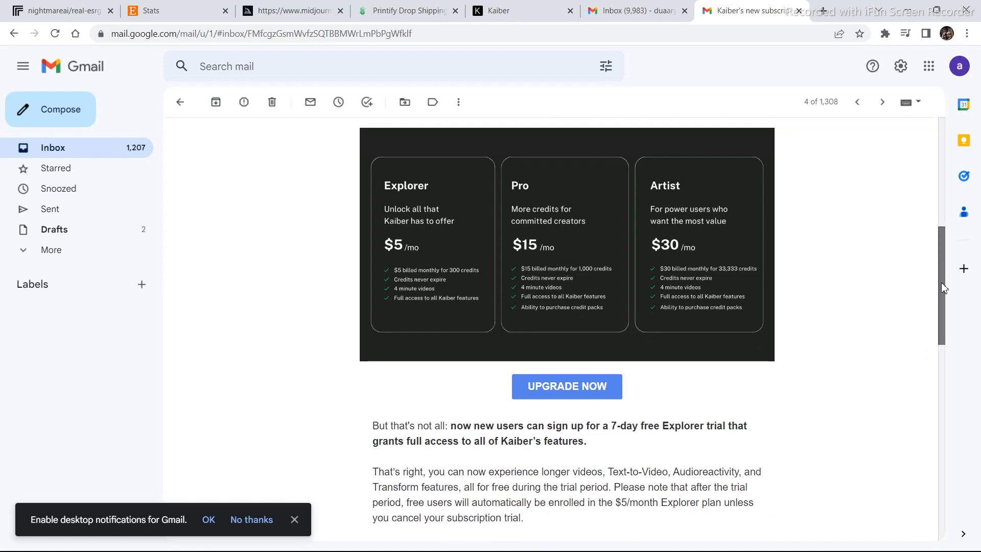
Scroll to the 7-day free Explorer trial paragraph and the 'Dear creator' screenshot.
{"action": "scroll", "scroll_direction": "down", "scroll_amount": 3}
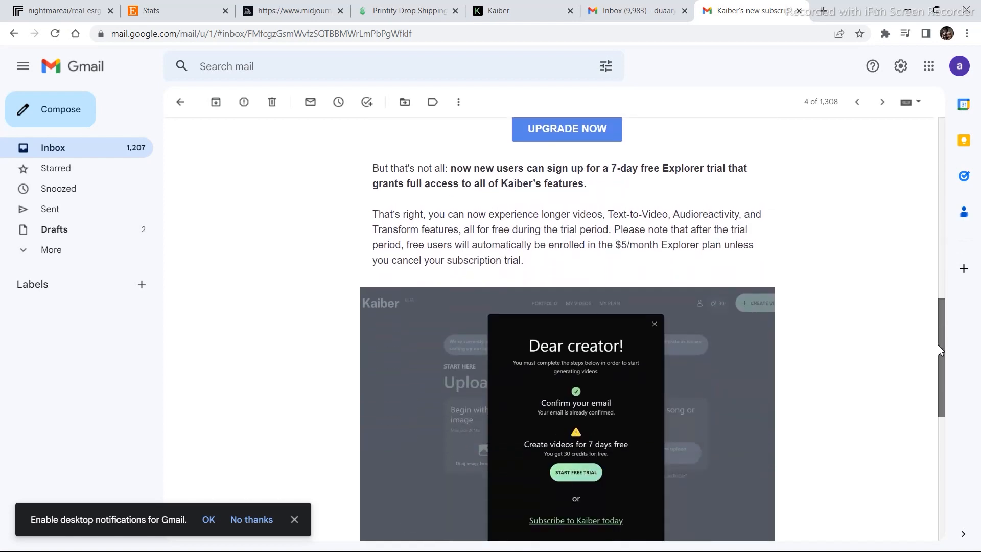
{"action": "scroll", "scroll_direction": "down", "scroll_amount": 3}
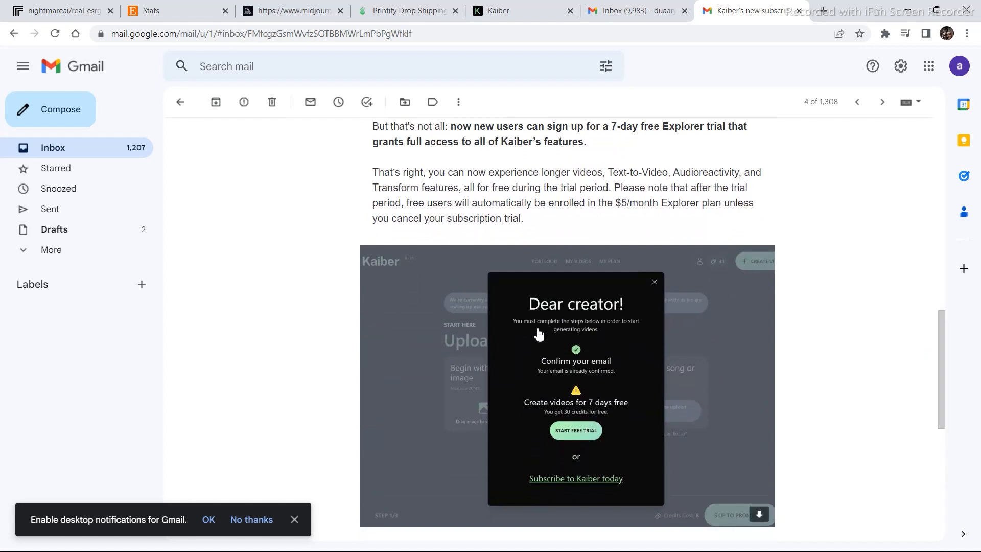
{"action": "mouse_move", "coordinate": [604, 332]}
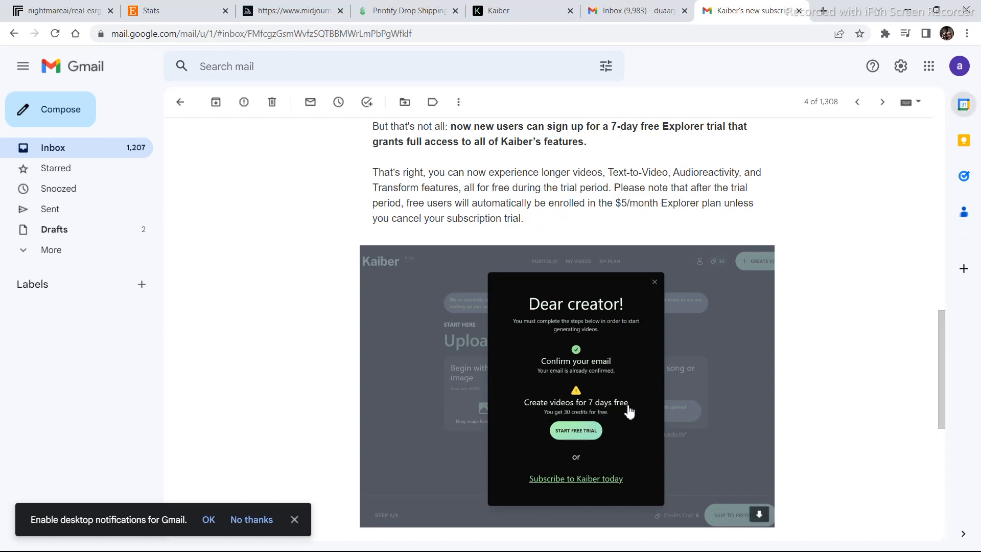
{"action": "mouse_move", "coordinate": [616, 435]}
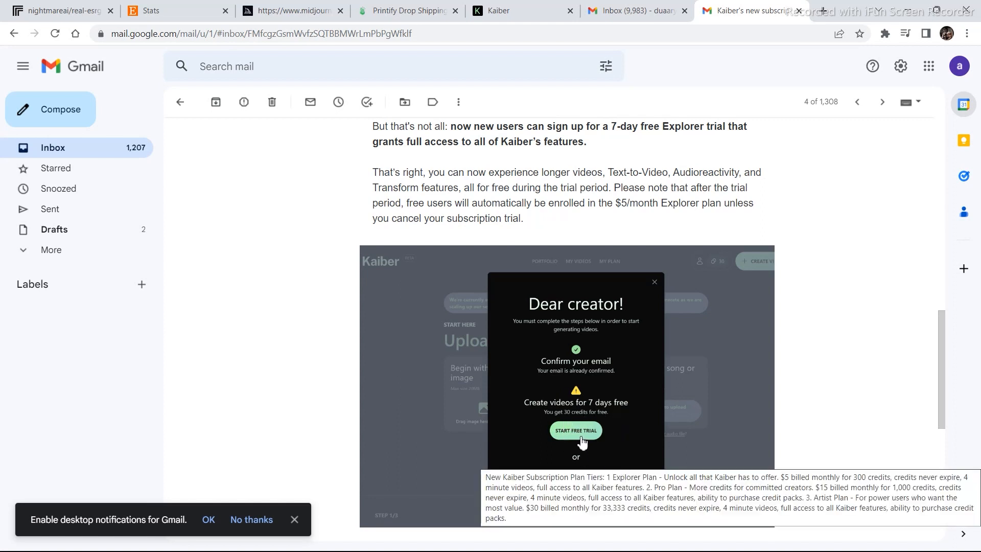
Switch back to the Kaiber tab showing the upload-files step and 428 credits.
{"action": "left_click", "coordinate": [519, 10]}
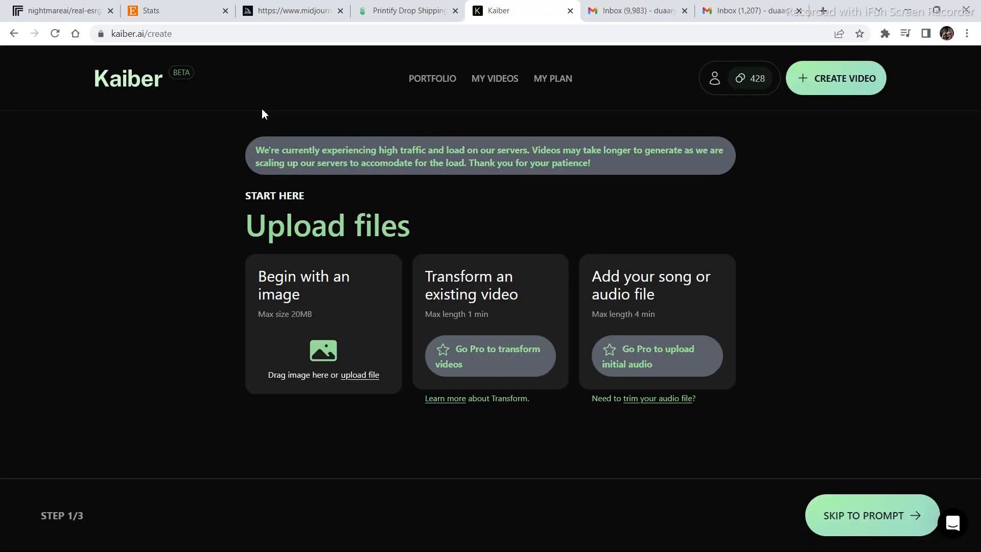
{"action": "mouse_move", "coordinate": [304, 115]}
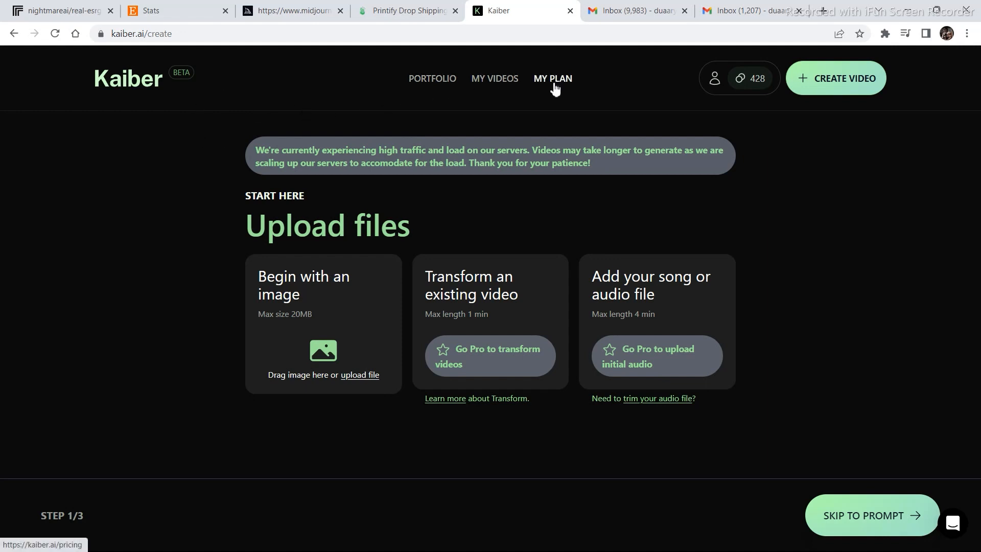
{"action": "mouse_move", "coordinate": [515, 456]}
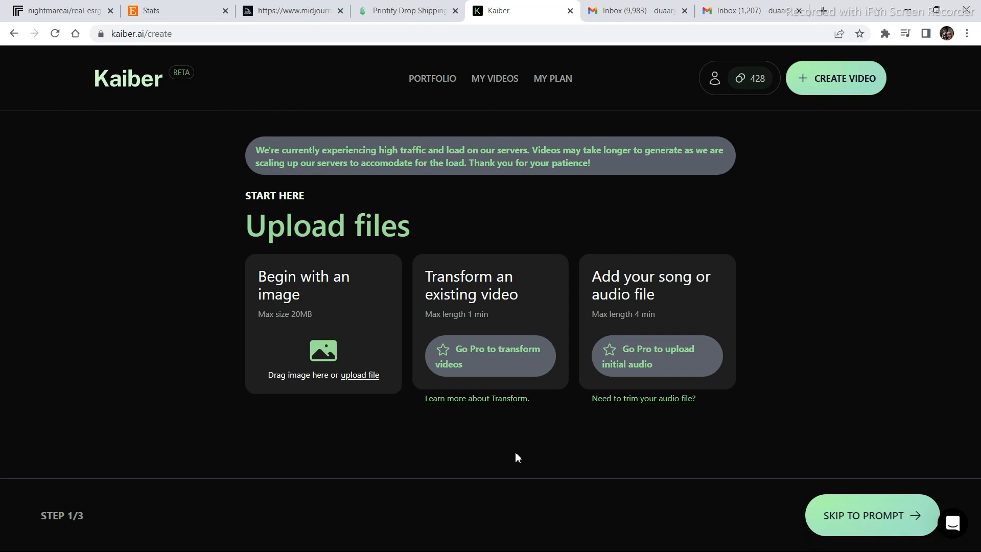
{"action": "mouse_move", "coordinate": [827, 375]}
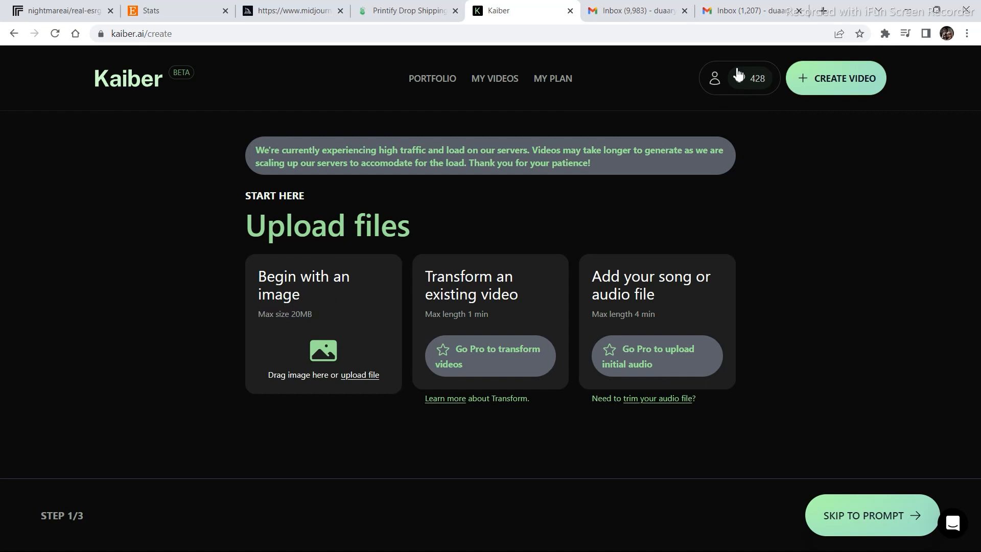
{"action": "mouse_move", "coordinate": [495, 292]}
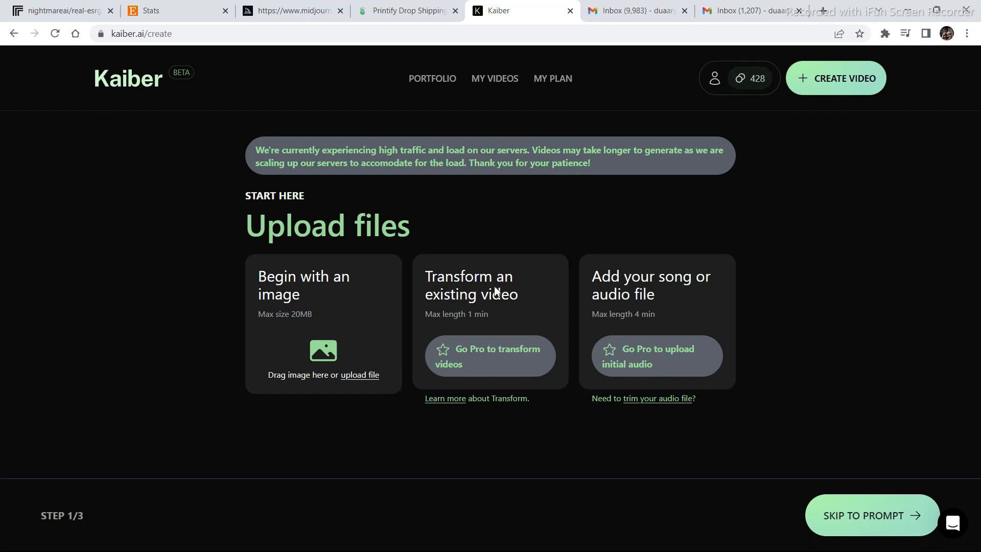
{"action": "mouse_move", "coordinate": [488, 329]}
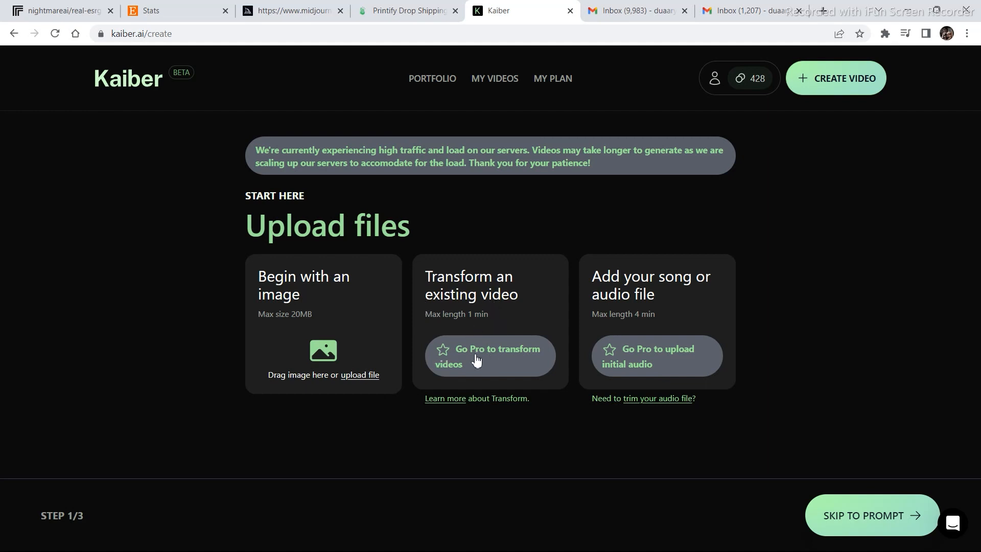
{"action": "mouse_move", "coordinate": [630, 294]}
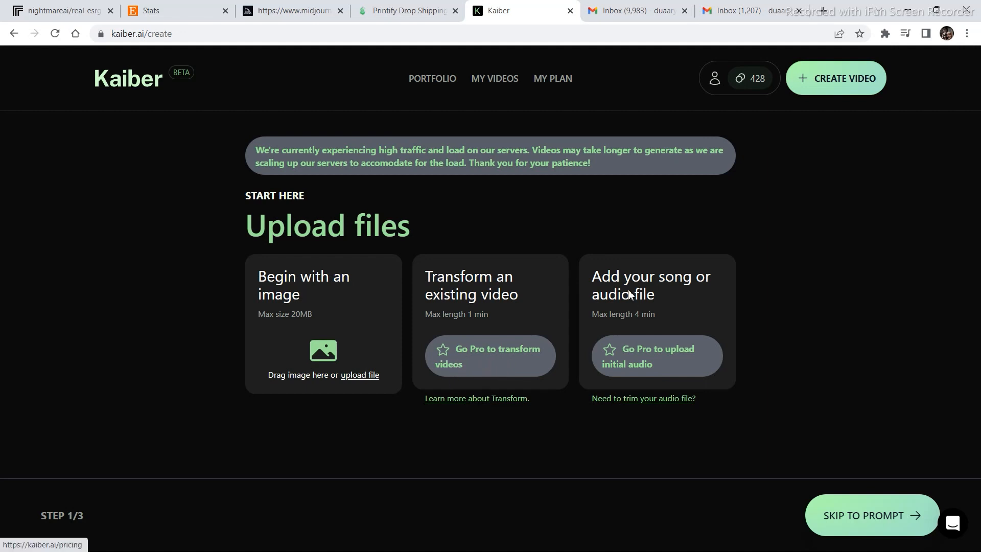
{"action": "mouse_move", "coordinate": [691, 290]}
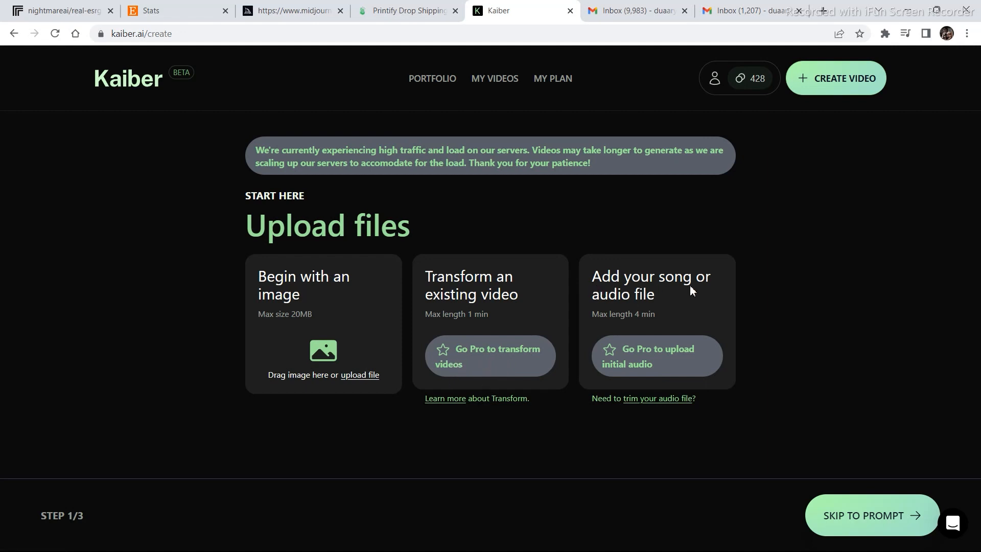
{"action": "mouse_move", "coordinate": [639, 316]}
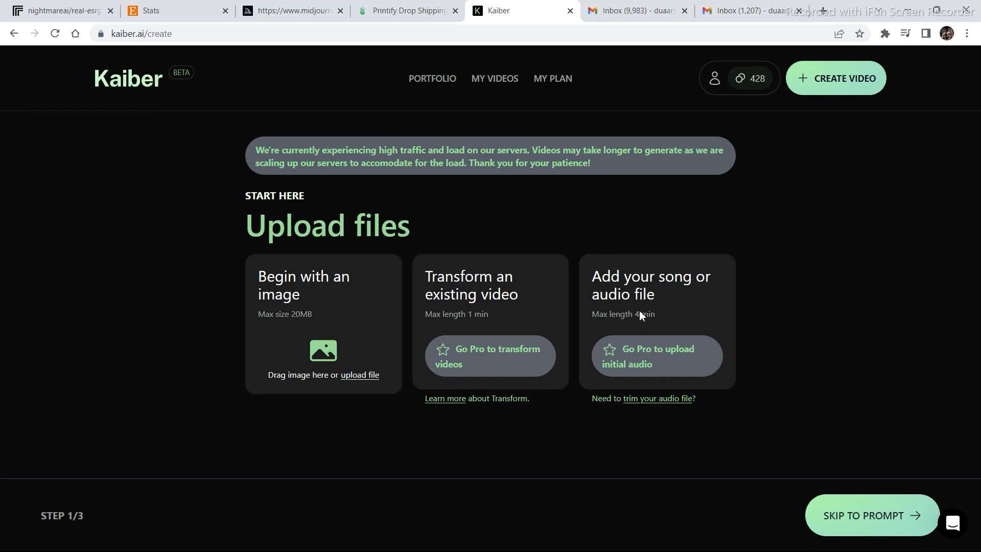
{"action": "mouse_move", "coordinate": [637, 356]}
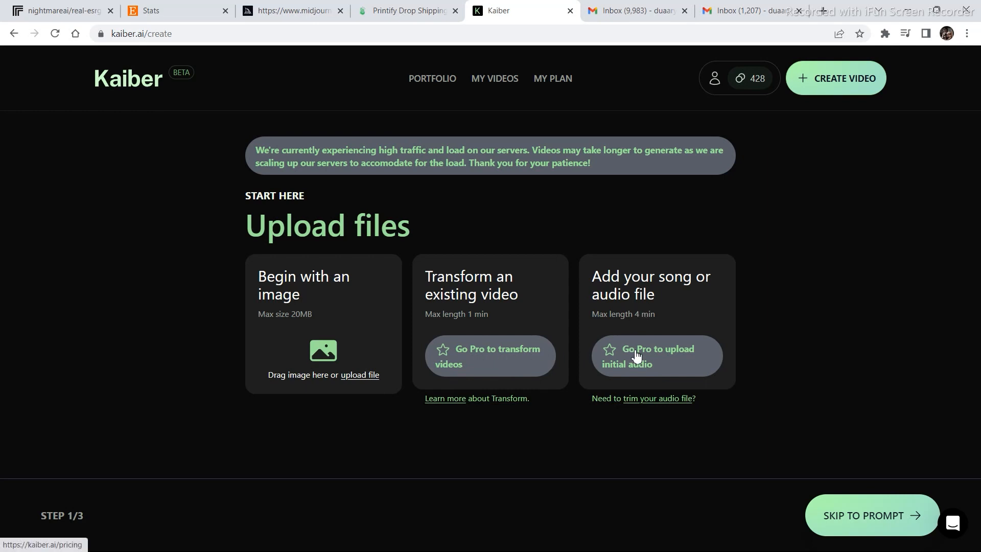
{"action": "mouse_move", "coordinate": [540, 365]}
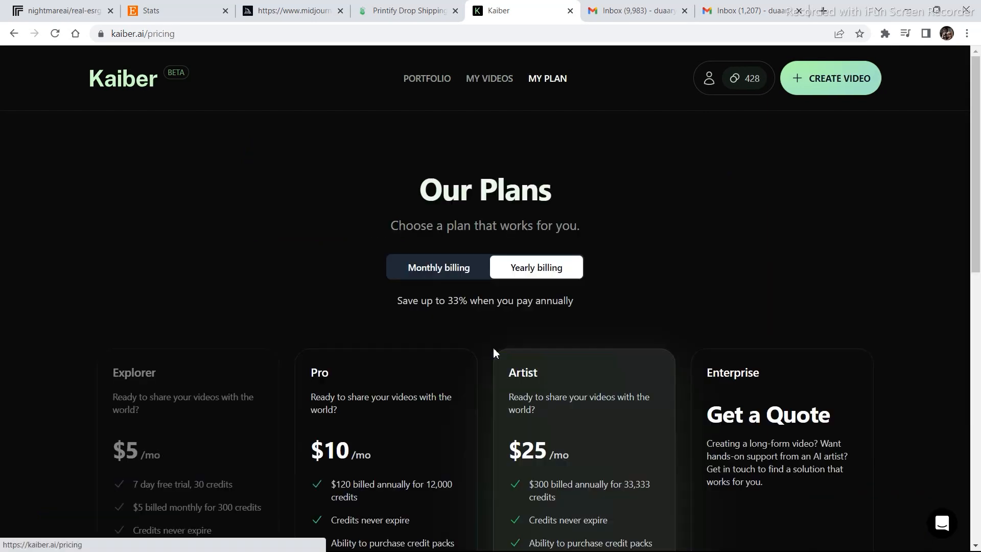
{"action": "scroll", "scroll_direction": "down", "scroll_amount": 3}
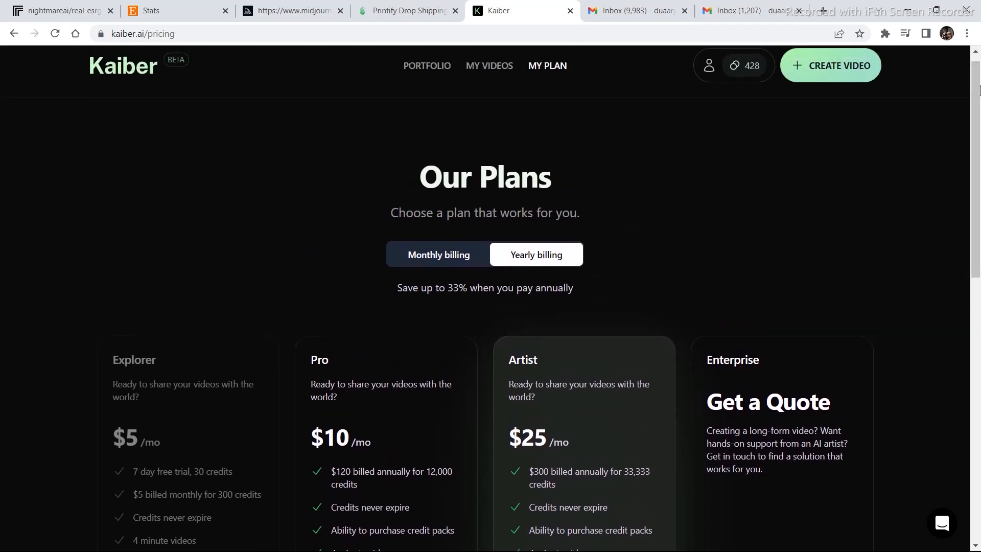
{"action": "scroll", "scroll_direction": "down", "scroll_amount": 3}
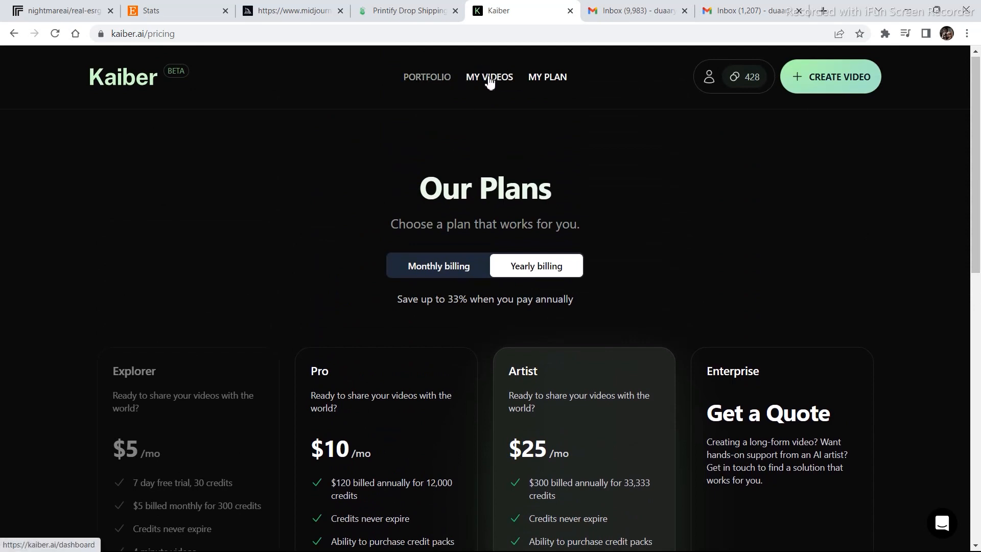
Open MY VIDEOS and browse the neon city, garden courtyard and boxer videos.
{"action": "left_click", "coordinate": [490, 77]}
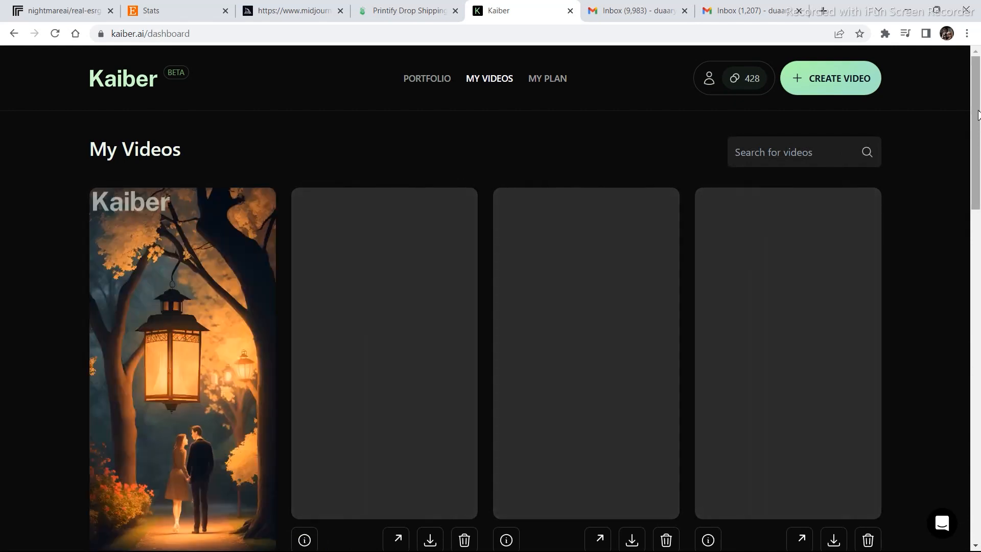
{"action": "scroll", "scroll_direction": "down", "scroll_amount": 3}
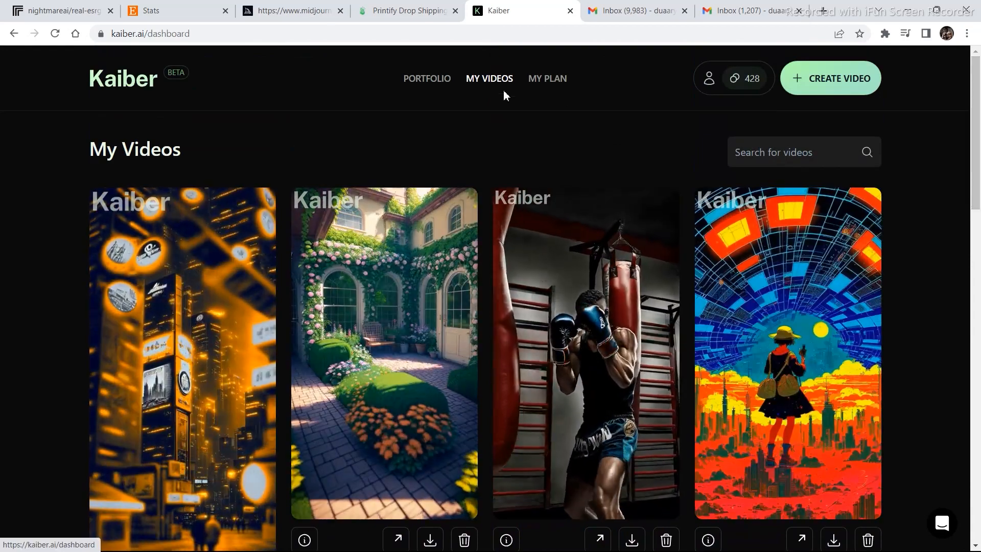
Start a new video and upload the warmly lit ornate interior image.
{"action": "left_click", "coordinate": [835, 77]}
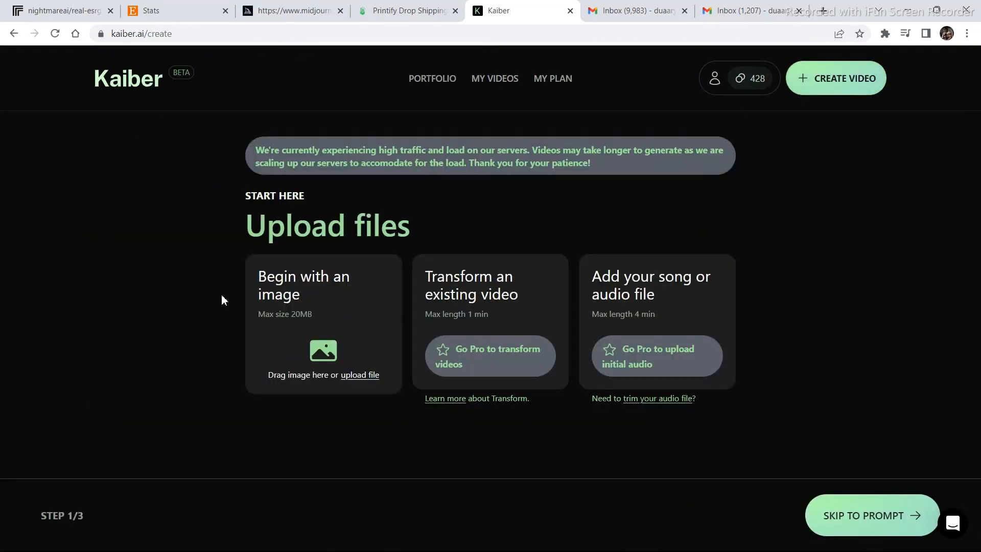
{"action": "mouse_move", "coordinate": [361, 379]}
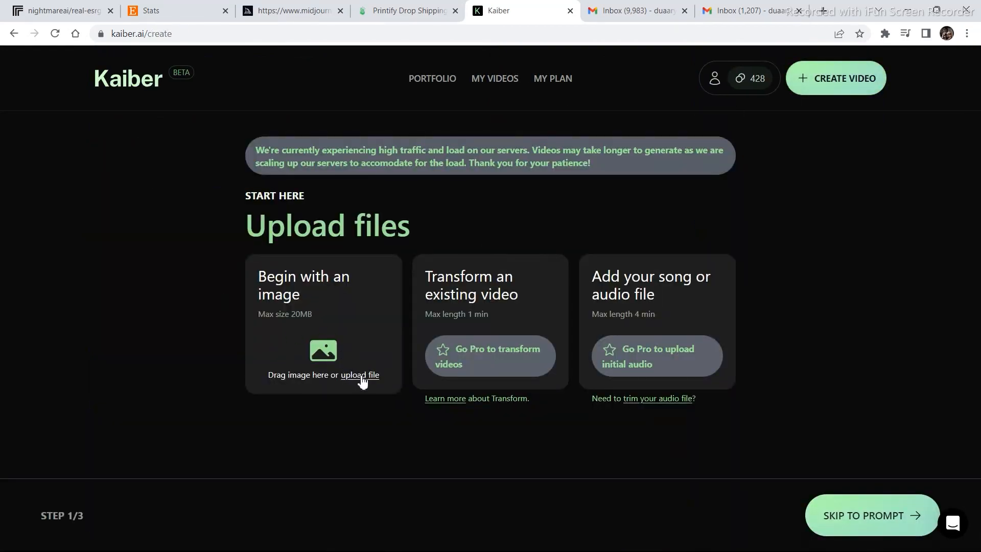
{"action": "left_click", "coordinate": [359, 374]}
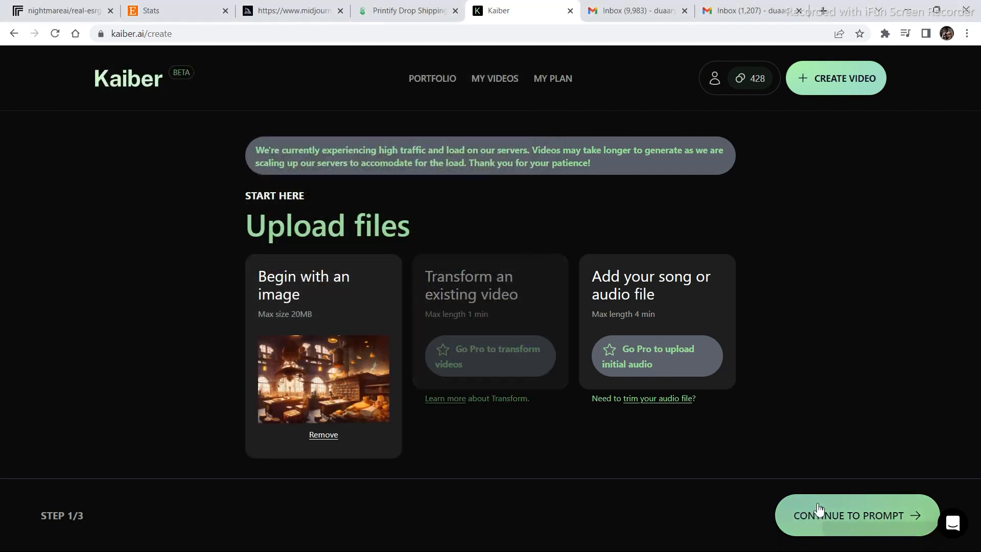
Set the subject to 'A Massive Cosmic Anomaly' with the B&W Film art style.
{"action": "left_click", "coordinate": [855, 514]}
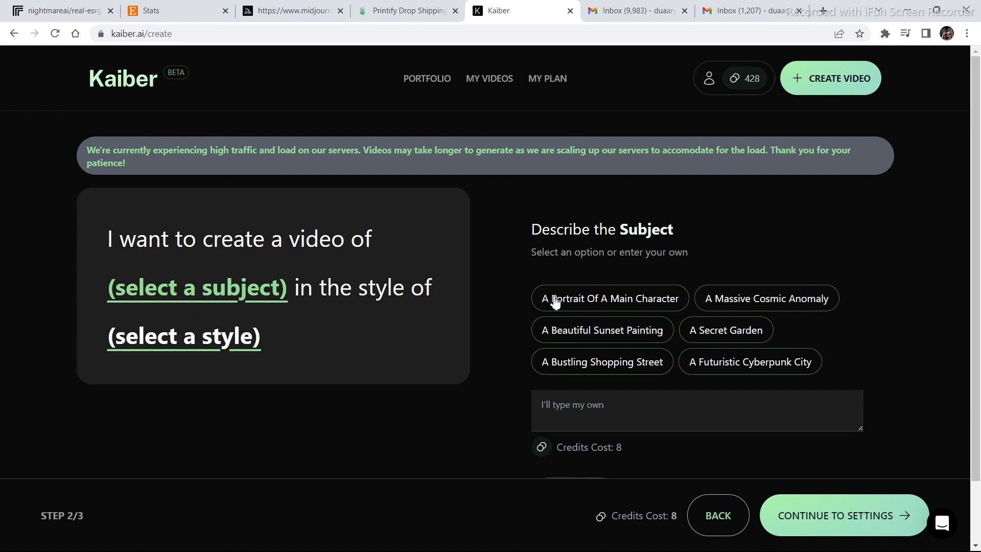
{"action": "left_click", "coordinate": [749, 362]}
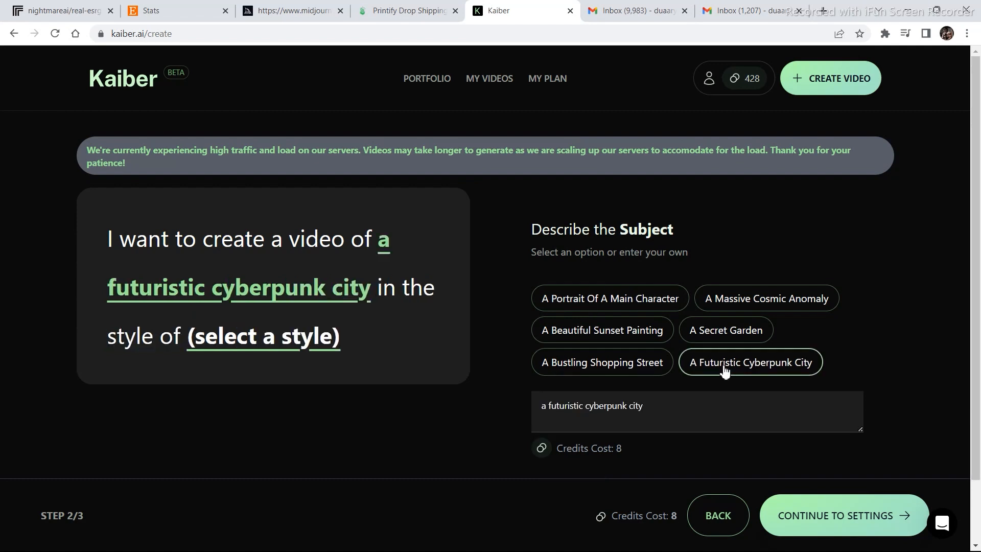
{"action": "mouse_move", "coordinate": [765, 302]}
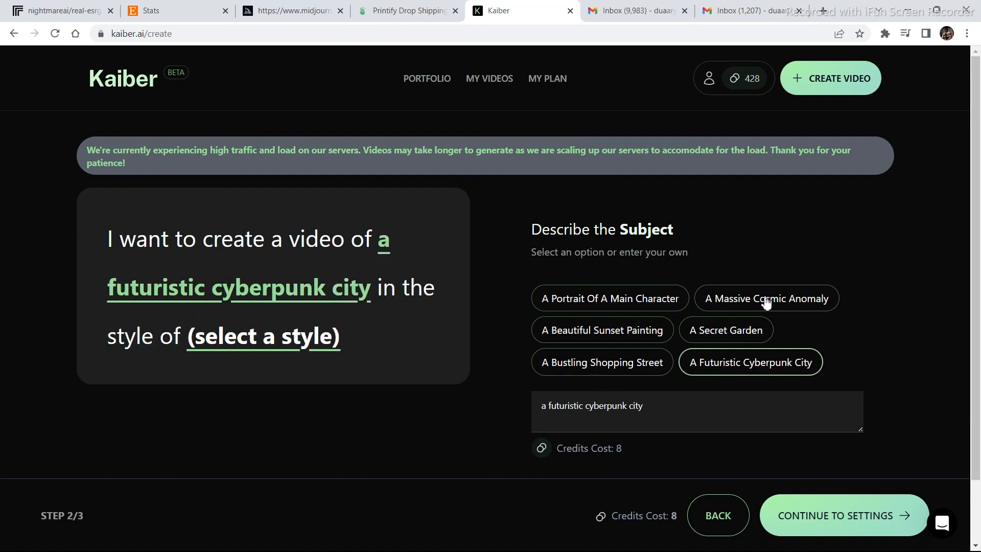
{"action": "left_click", "coordinate": [766, 297]}
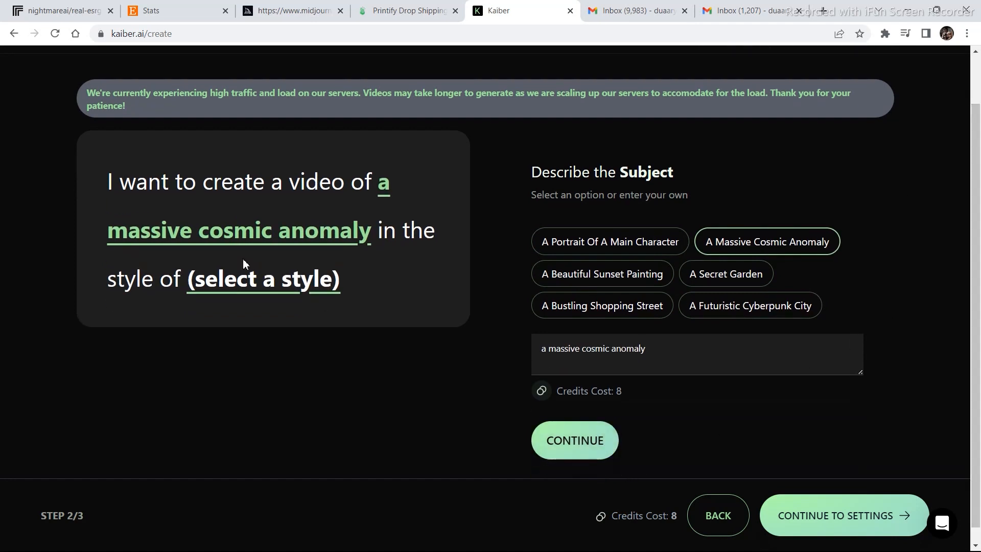
{"action": "left_click", "coordinate": [574, 440]}
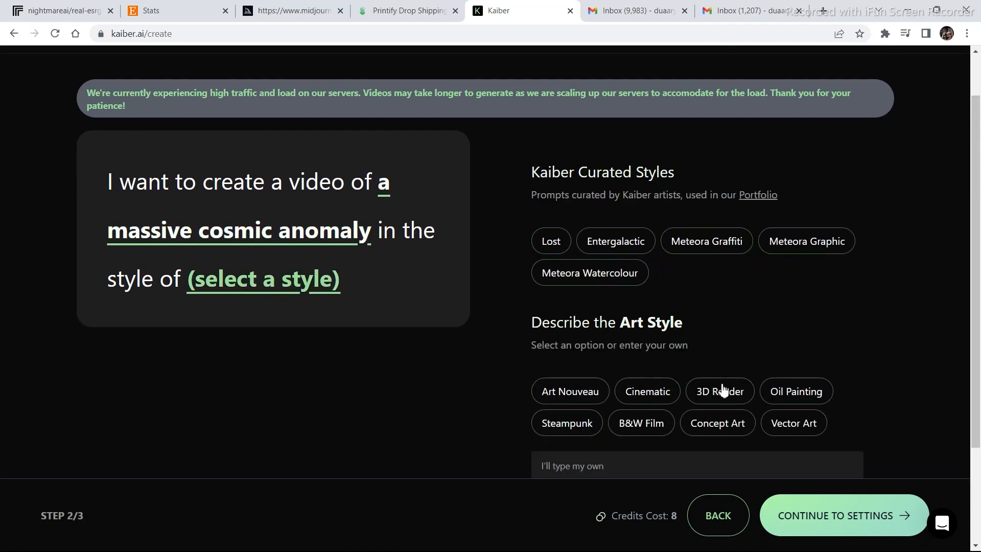
{"action": "left_click", "coordinate": [640, 423]}
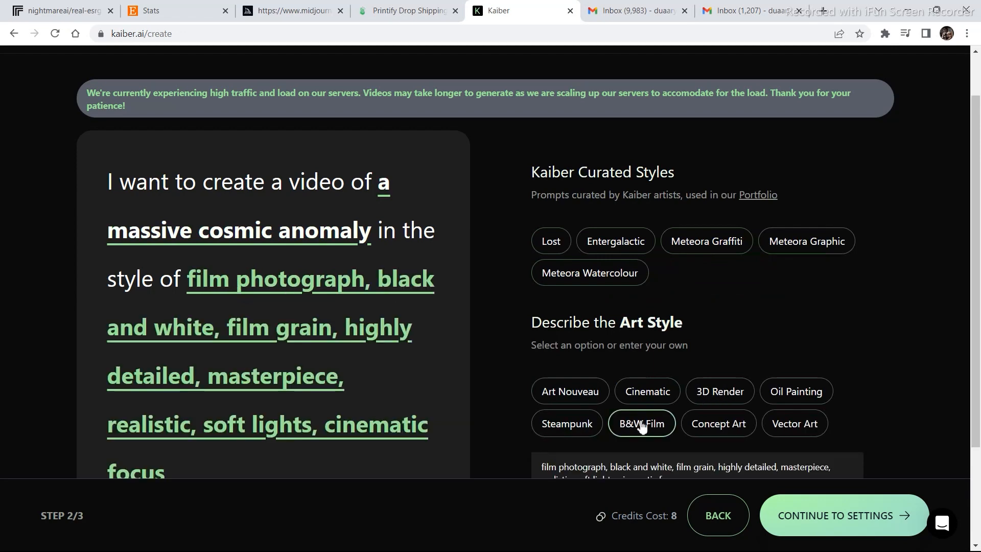
{"action": "scroll", "scroll_direction": "down", "scroll_amount": 3}
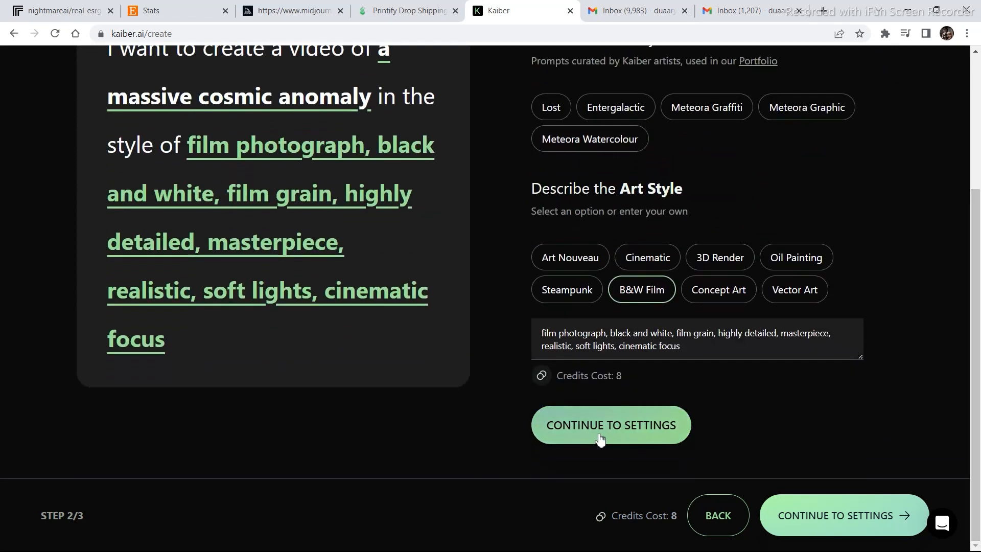
Set a 10-second duration and Evolve 7, then start generation.
{"action": "left_click", "coordinate": [609, 425]}
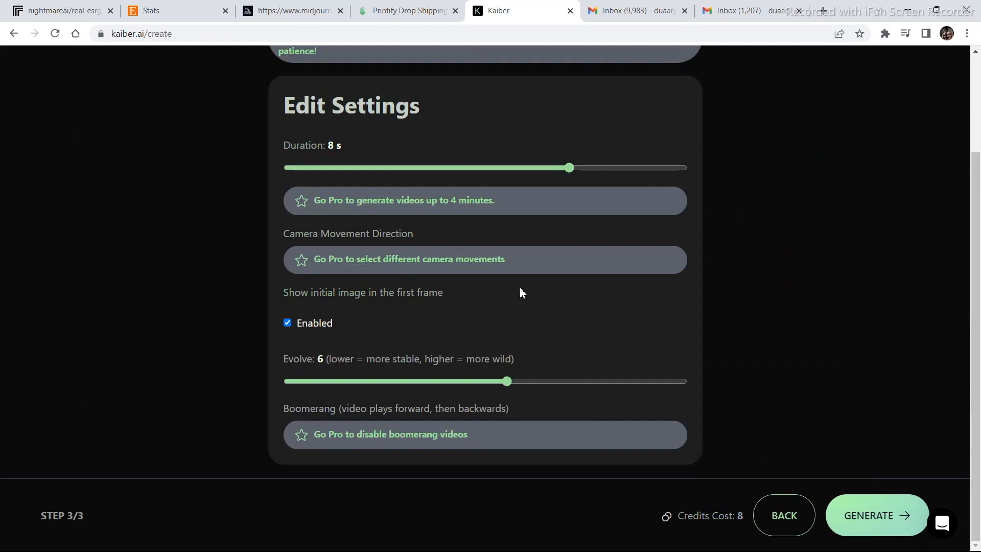
{"action": "mouse_move", "coordinate": [348, 215]}
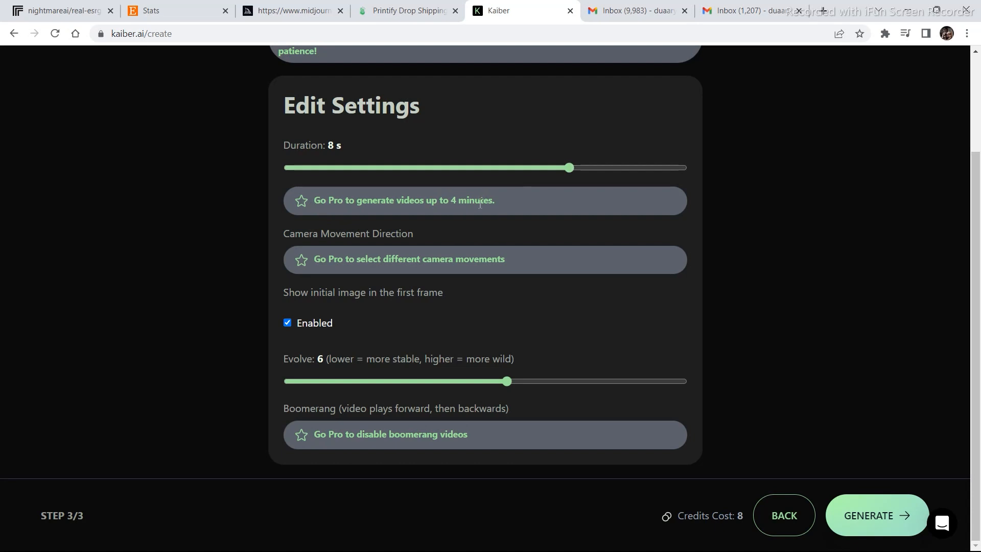
{"action": "mouse_move", "coordinate": [515, 211]}
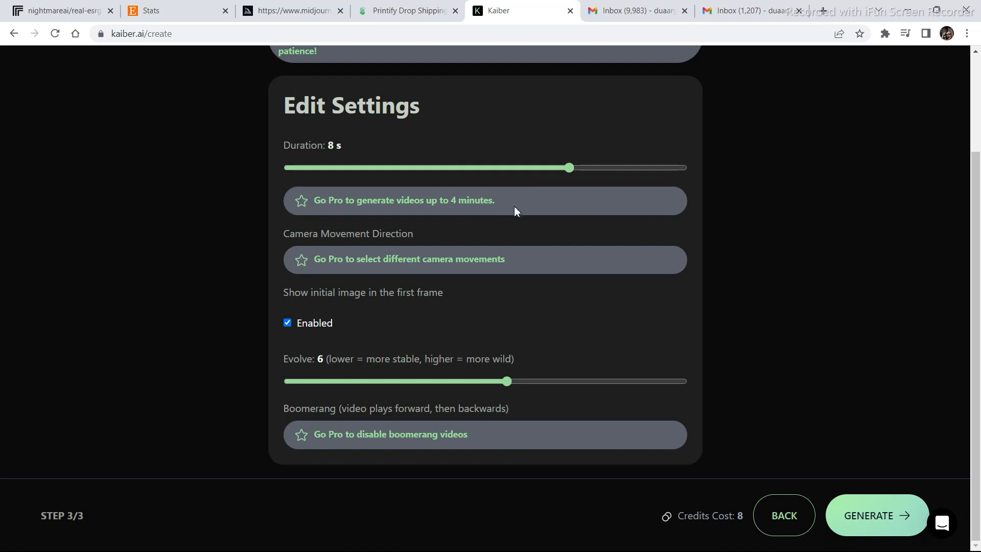
{"action": "mouse_move", "coordinate": [523, 203]}
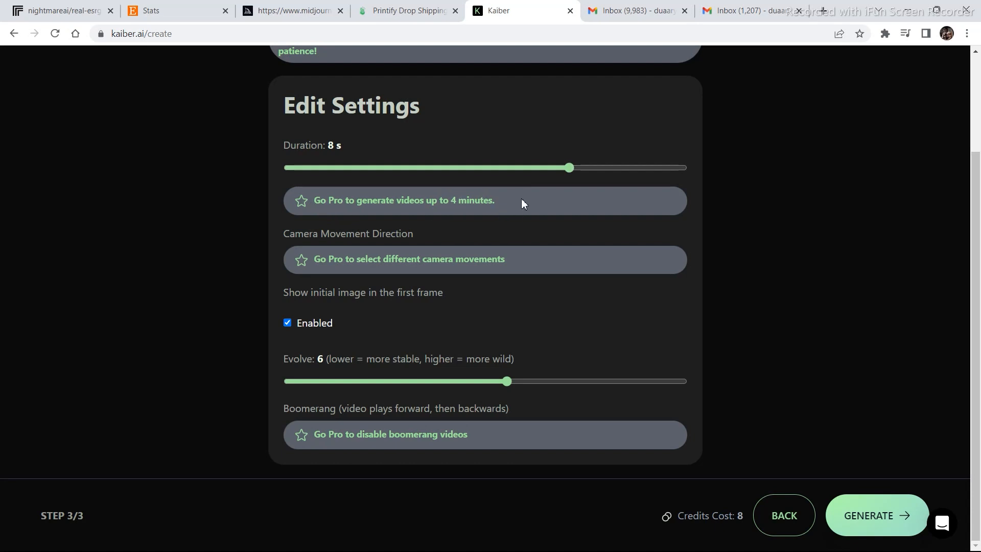
{"action": "mouse_move", "coordinate": [884, 220]}
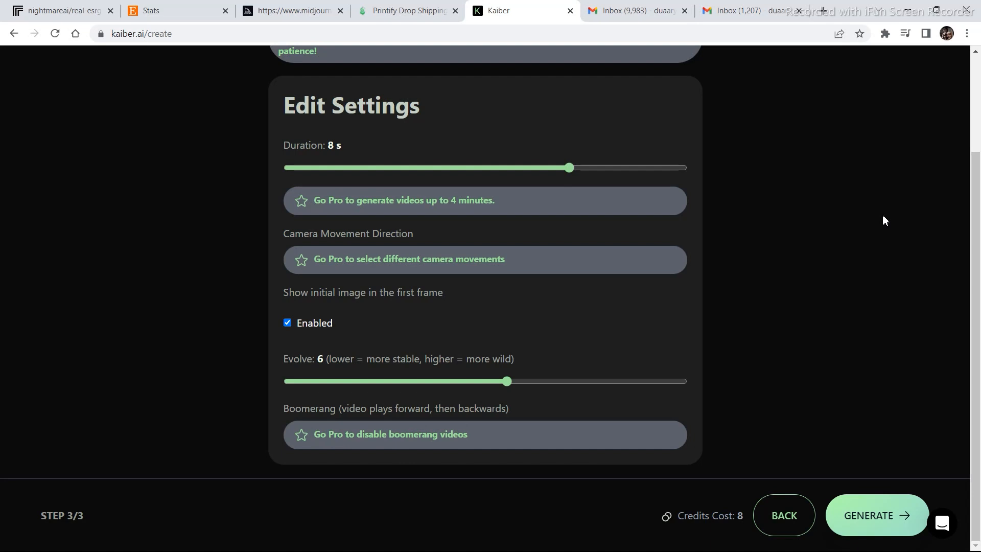
{"action": "mouse_move", "coordinate": [348, 344]}
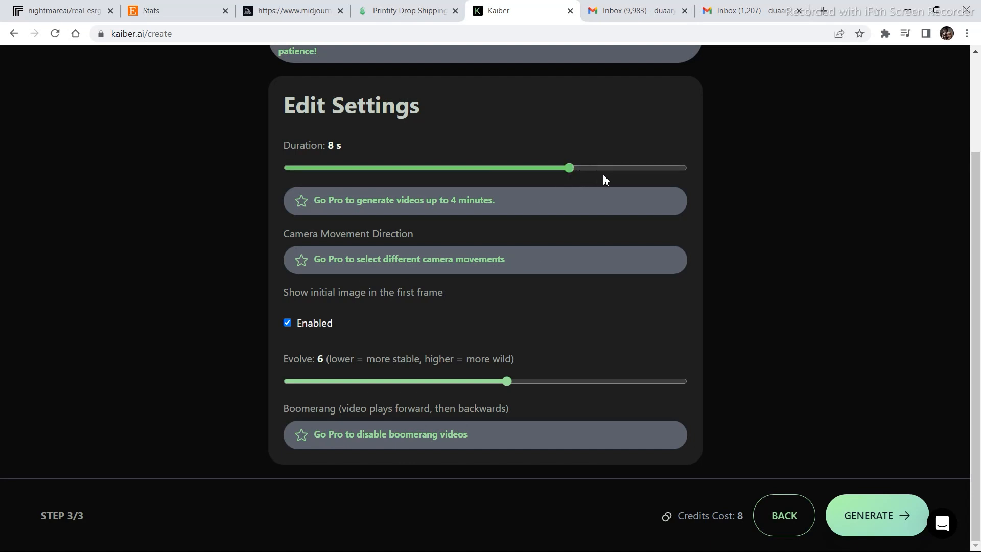
{"action": "left_click_drag", "start_coordinate": [568, 167], "coordinate": [685, 167]}
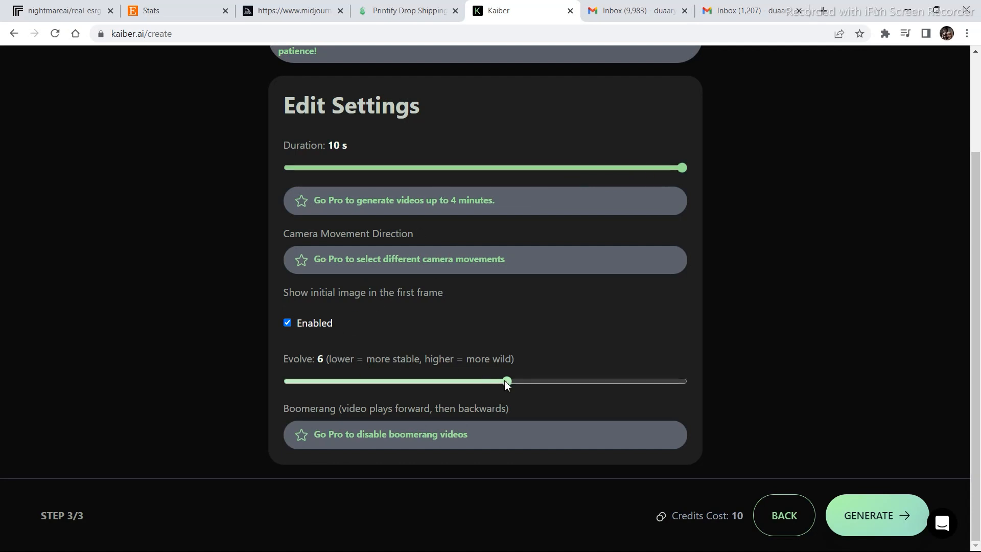
{"action": "left_click_drag", "start_coordinate": [506, 381], "coordinate": [551, 381]}
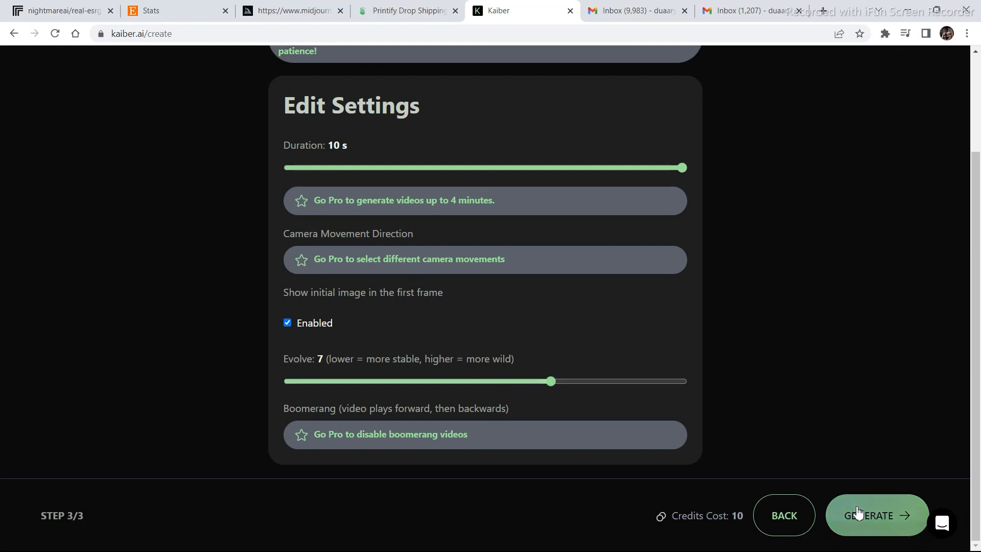
{"action": "left_click", "coordinate": [875, 515]}
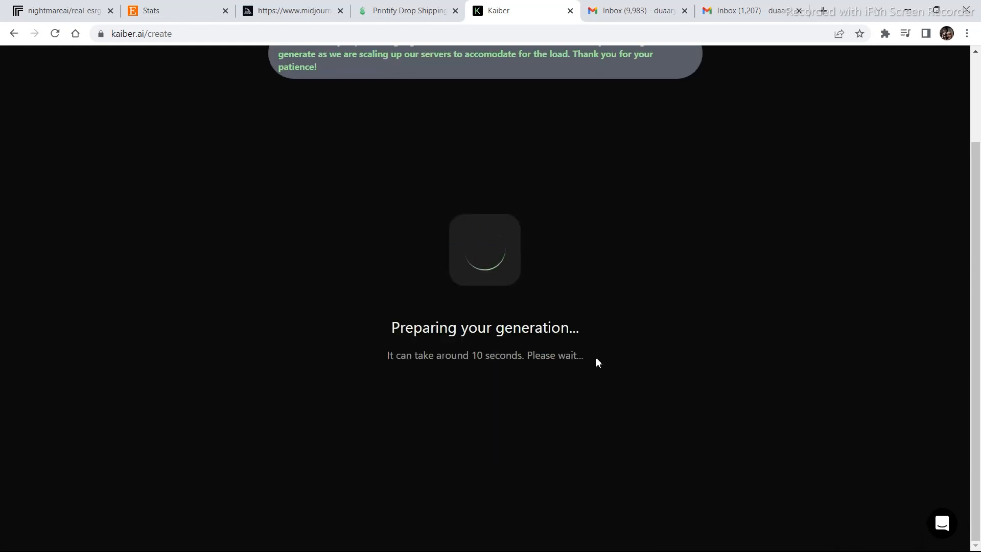
{"action": "mouse_move", "coordinate": [671, 390]}
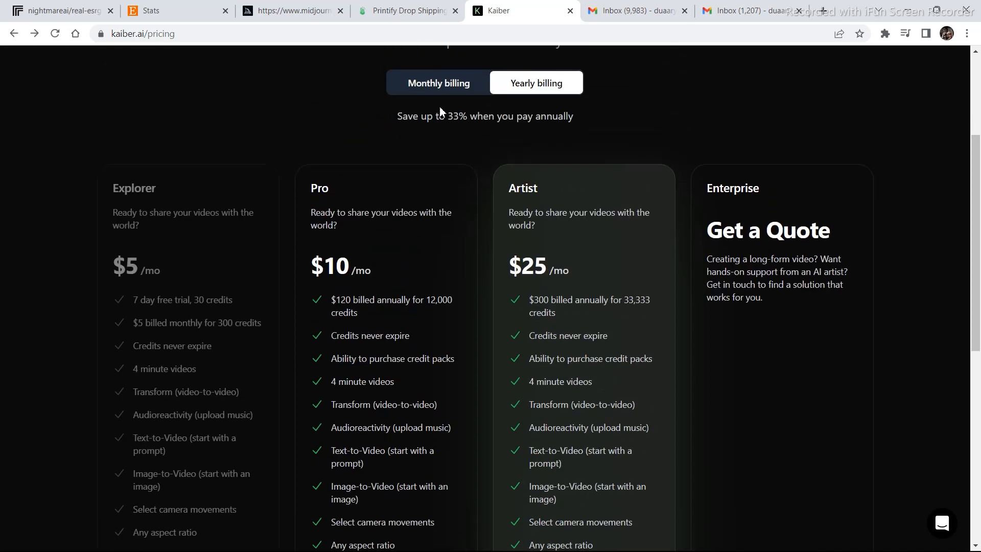
Switch pricing to monthly billing: Explorer $5, Pro $15 and Artist $30.
{"action": "left_click", "coordinate": [438, 82]}
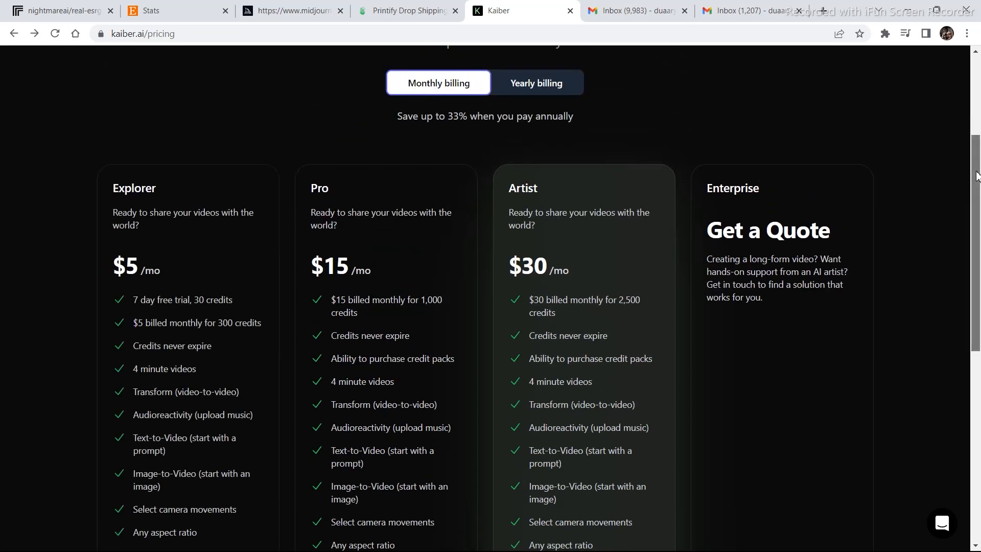
{"action": "scroll", "scroll_direction": "down", "scroll_amount": 3}
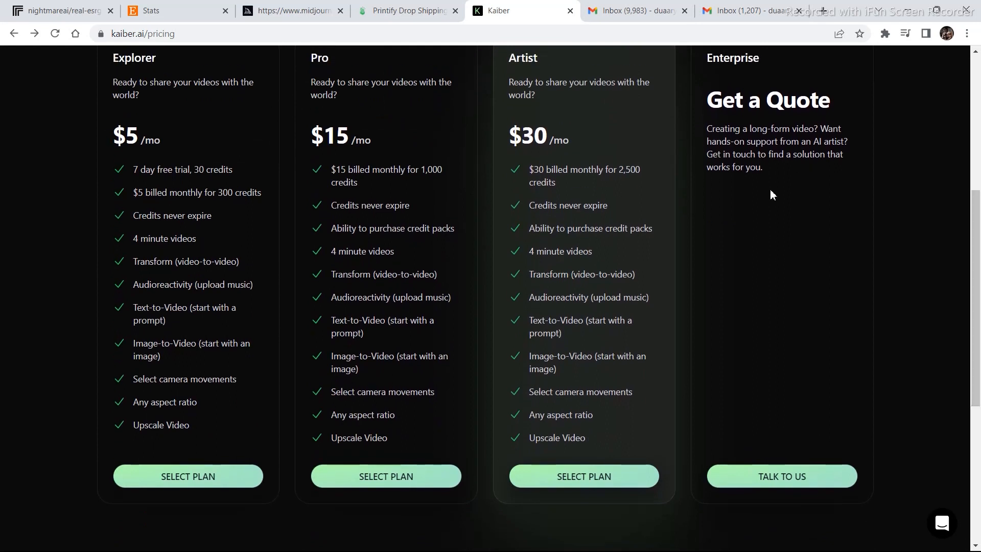
{"action": "mouse_move", "coordinate": [138, 187]}
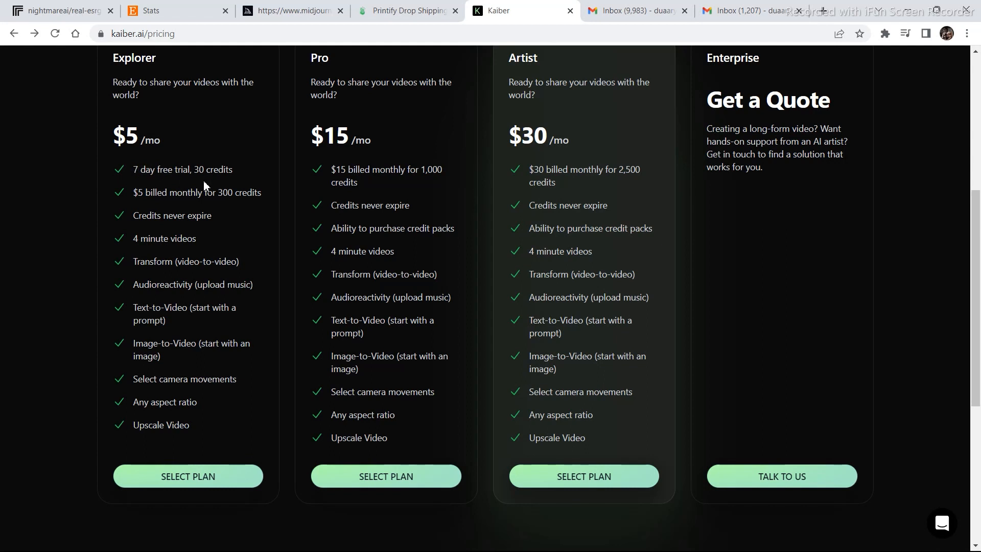
{"action": "mouse_move", "coordinate": [206, 206]}
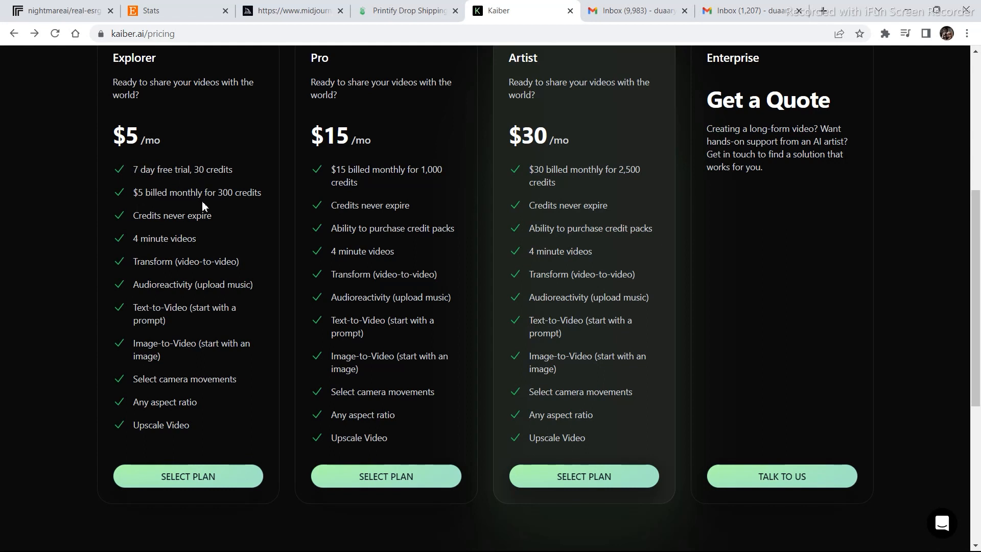
{"action": "mouse_move", "coordinate": [150, 230]}
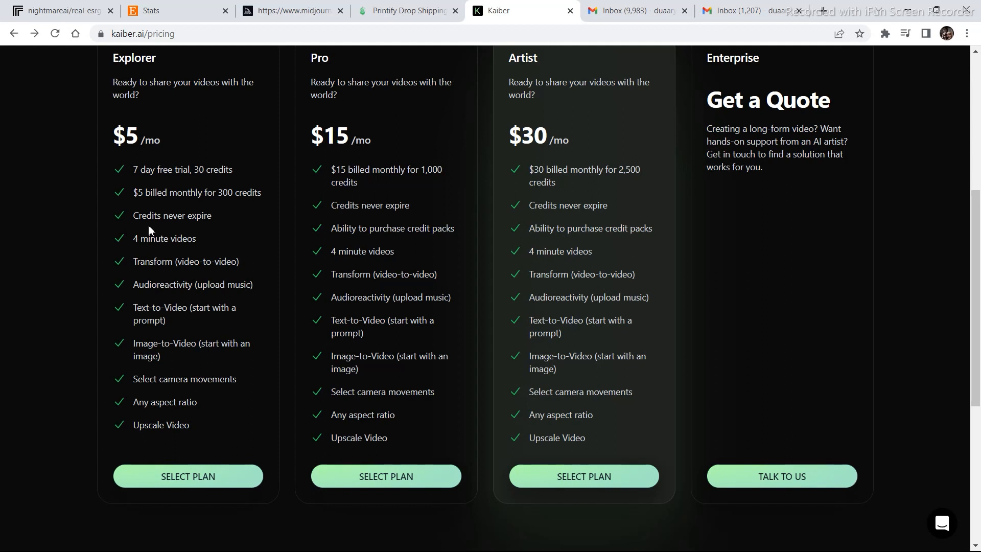
{"action": "mouse_move", "coordinate": [204, 221]}
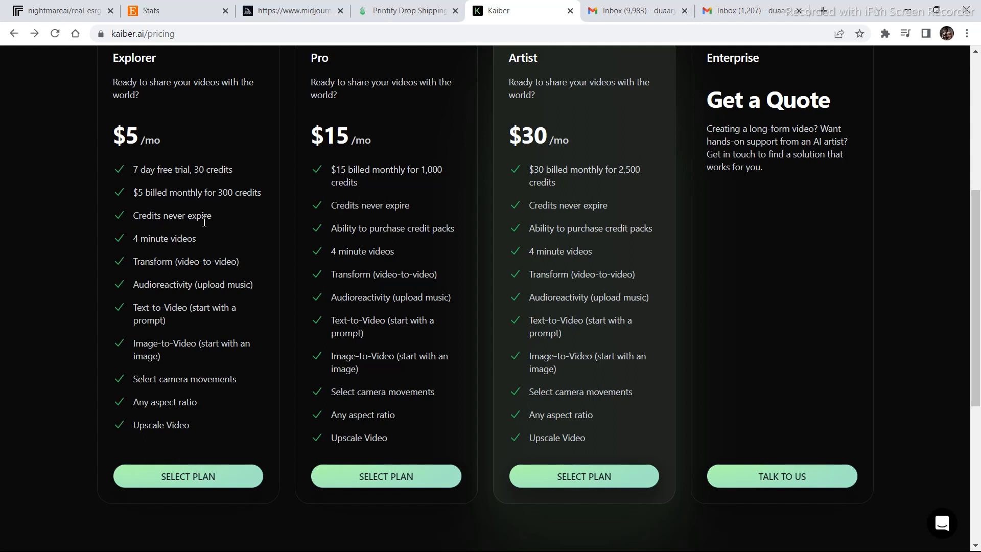
{"action": "mouse_move", "coordinate": [178, 261]}
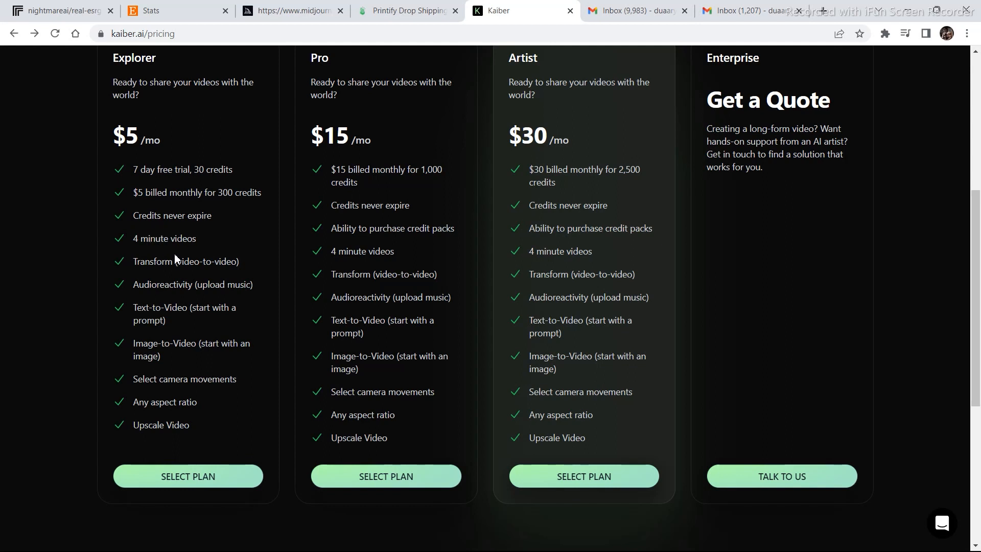
{"action": "mouse_move", "coordinate": [155, 294]}
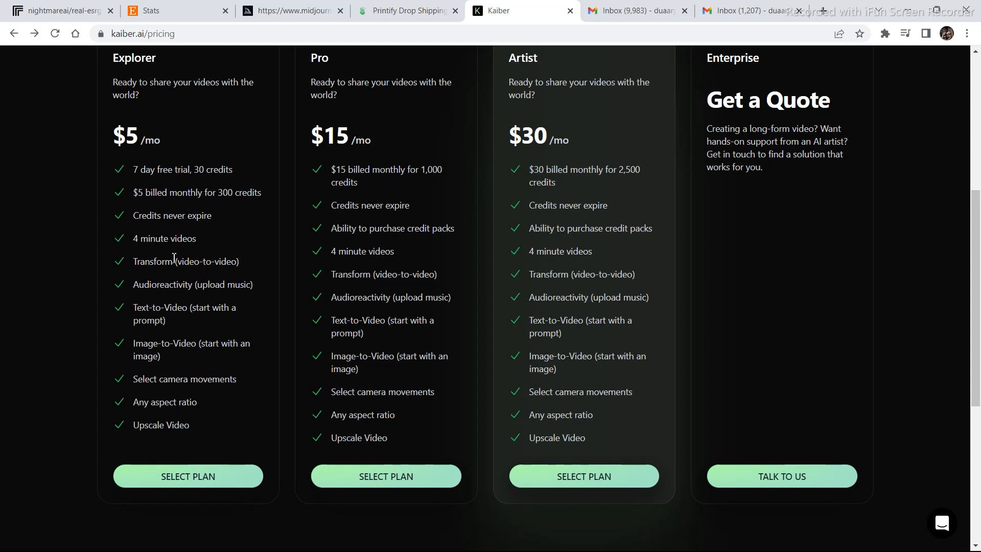
{"action": "mouse_move", "coordinate": [176, 251]}
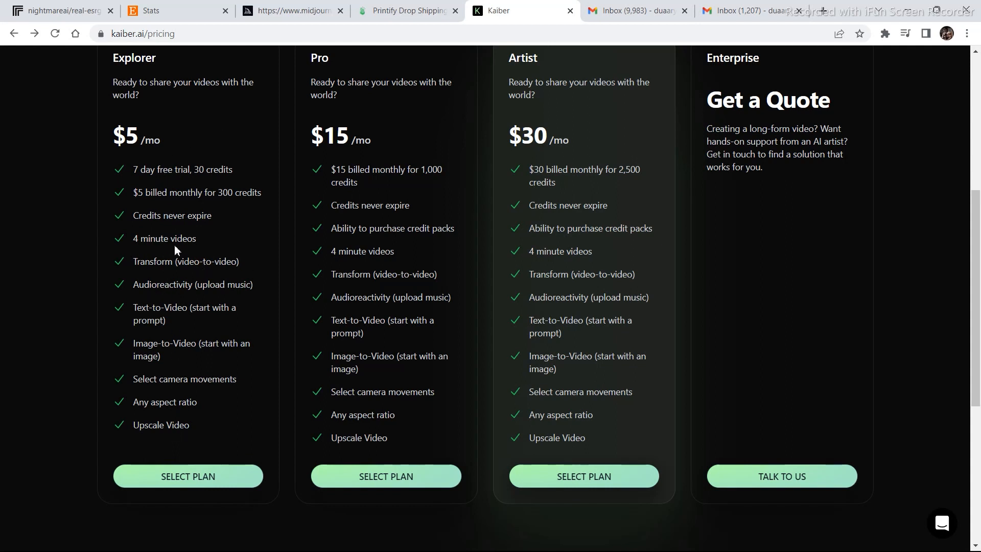
{"action": "mouse_move", "coordinate": [452, 385]}
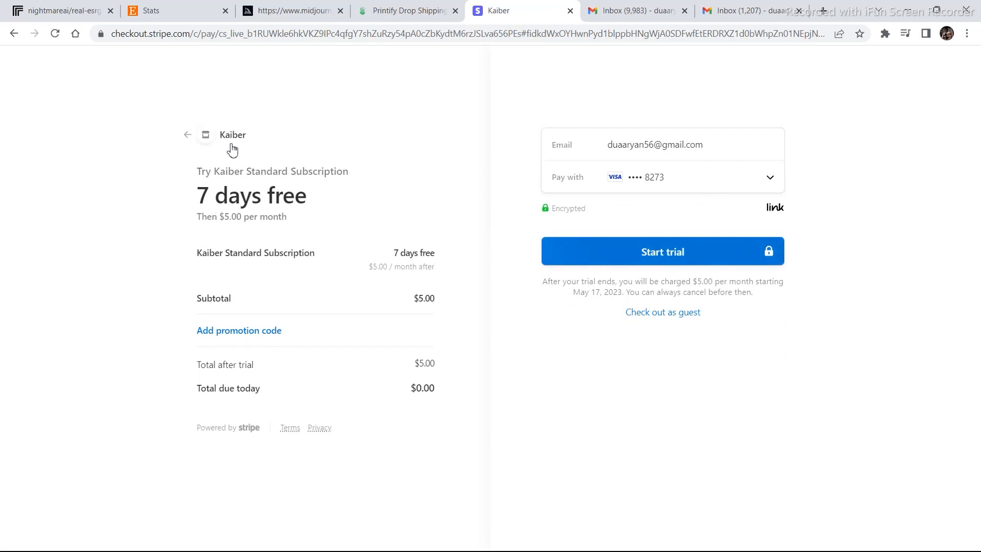
{"action": "mouse_move", "coordinate": [399, 185]}
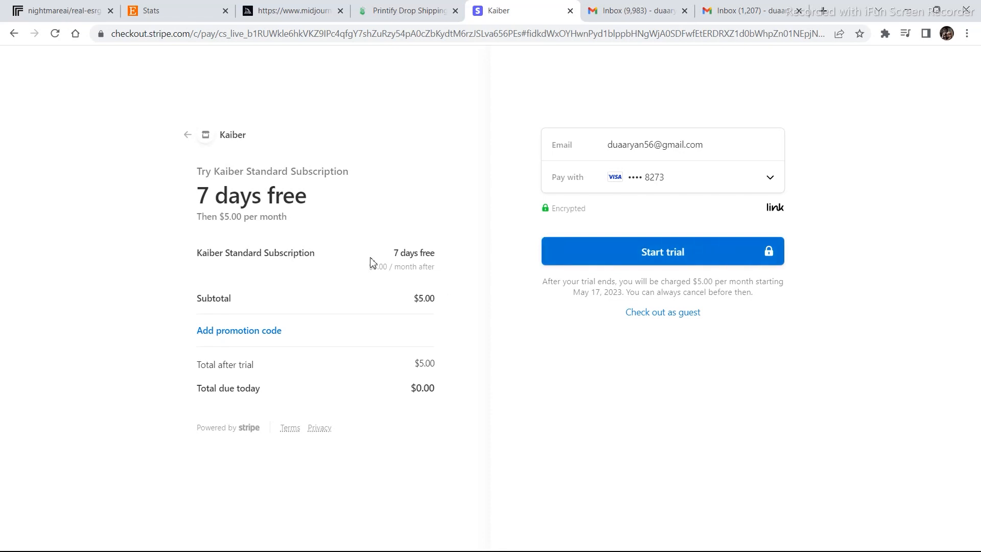
{"action": "mouse_move", "coordinate": [23, 35]}
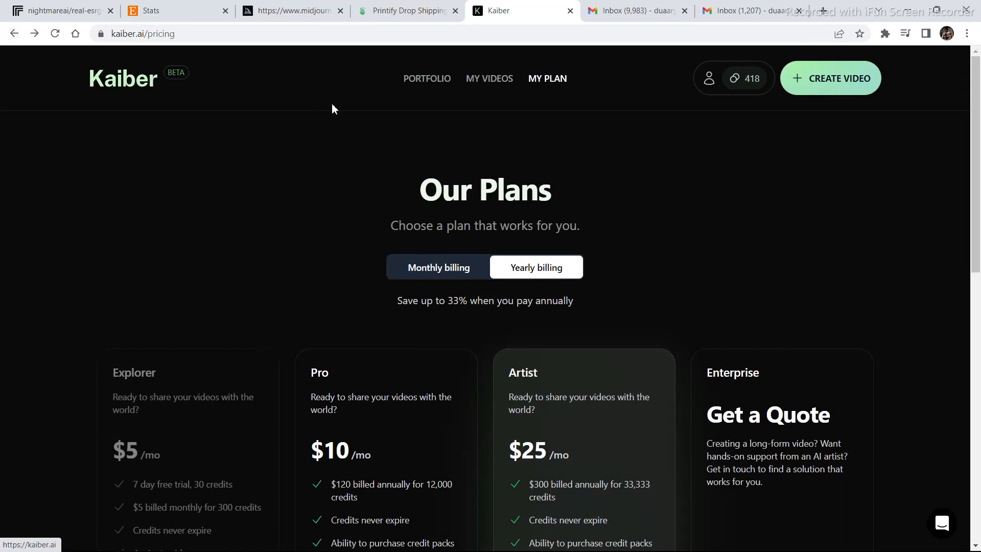
{"action": "mouse_move", "coordinate": [763, 66]}
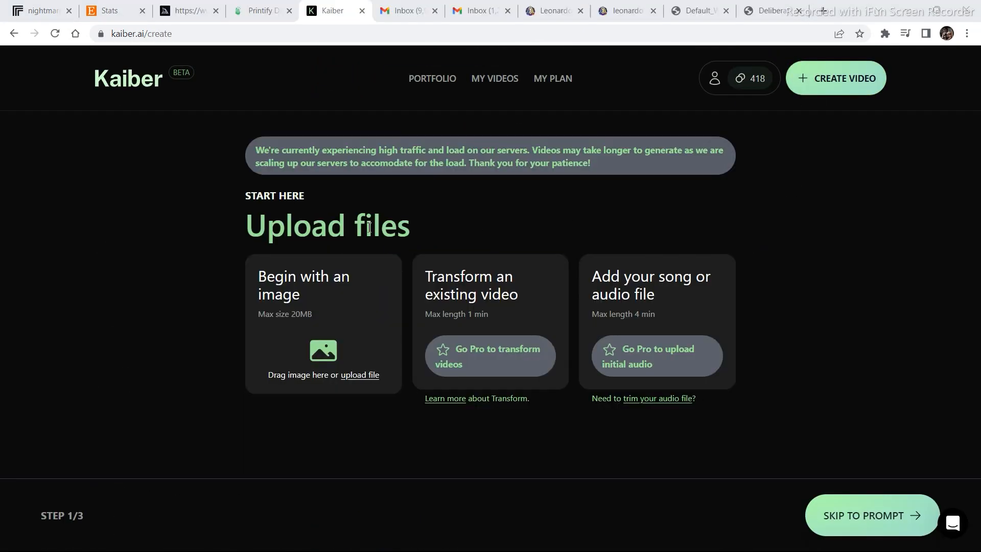
Upload the girl portrait as the starting image.
{"action": "left_click", "coordinate": [359, 374]}
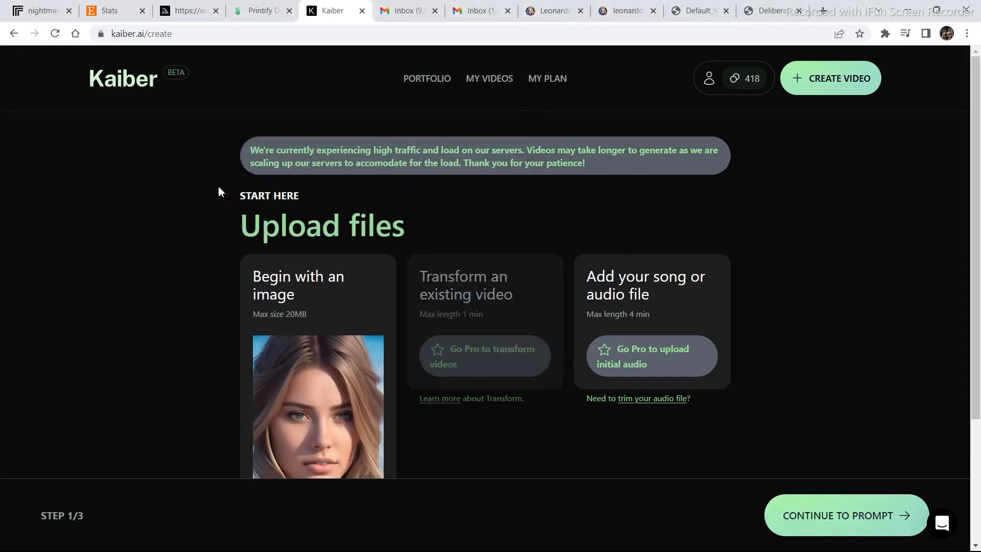
{"action": "scroll", "scroll_direction": "down", "scroll_amount": 3}
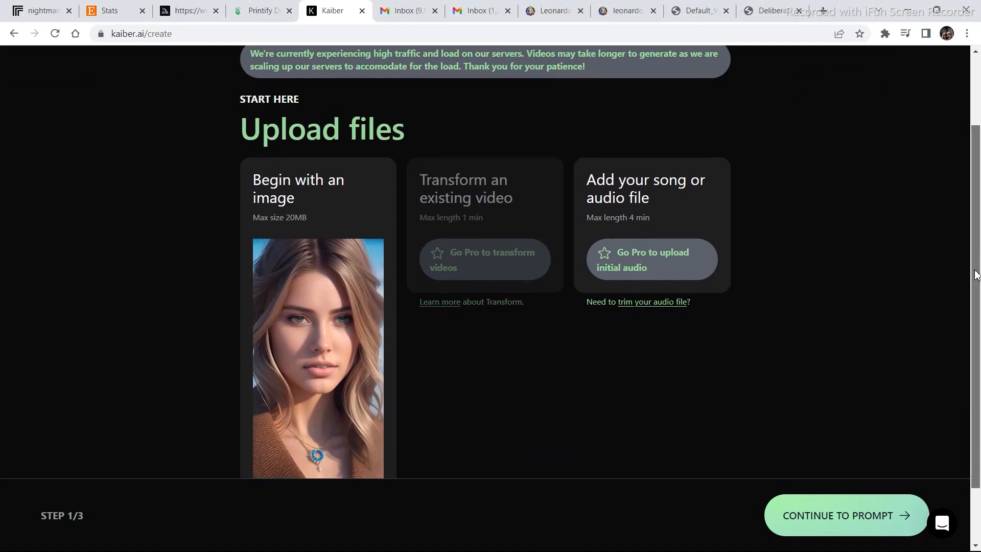
{"action": "scroll", "scroll_direction": "down", "scroll_amount": 3}
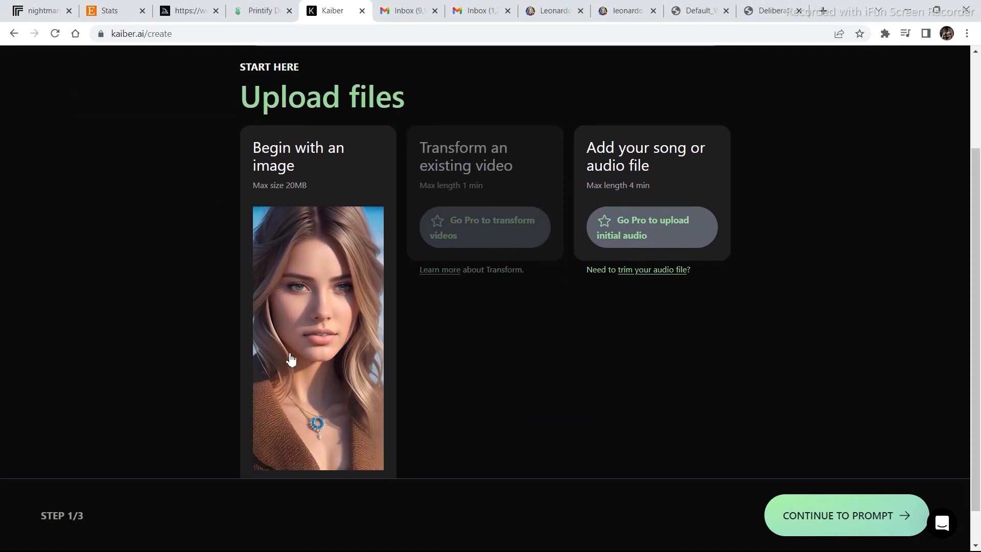
Enter the subject 'this girl turning into a cyborg with wires and metal skin' in Steampunk style.
{"action": "left_click", "coordinate": [844, 515]}
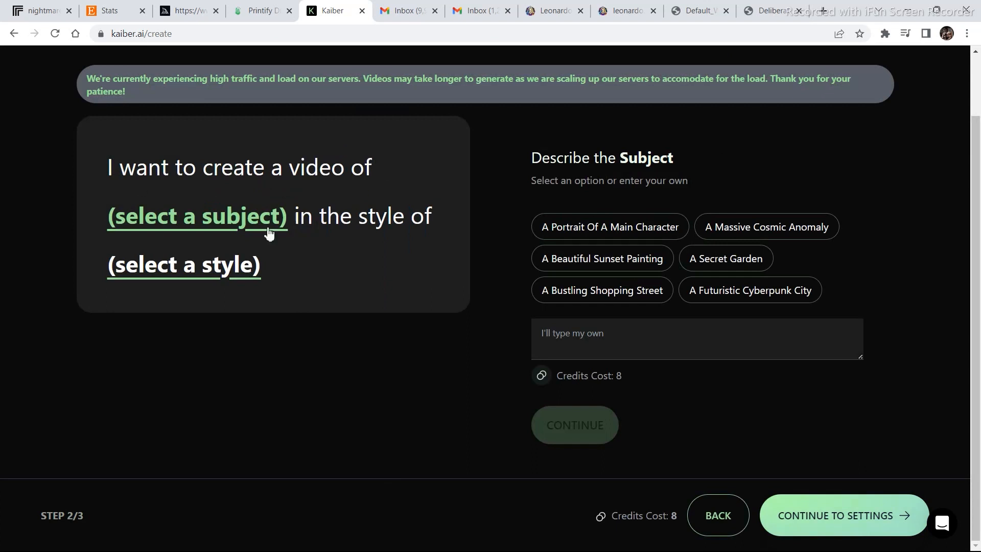
{"action": "type", "text": "this girl turning into a cyborg with wires and metal skin"}
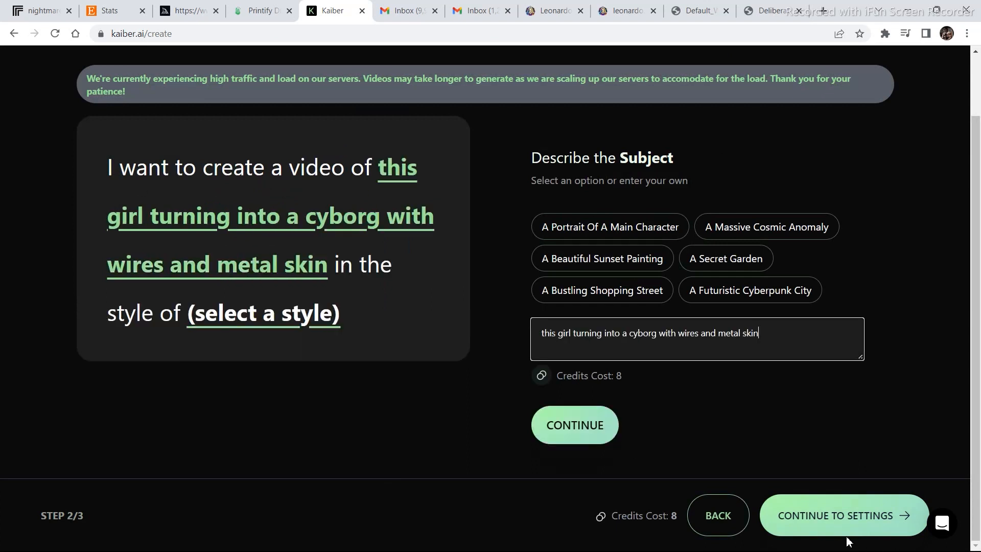
{"action": "mouse_move", "coordinate": [646, 345]}
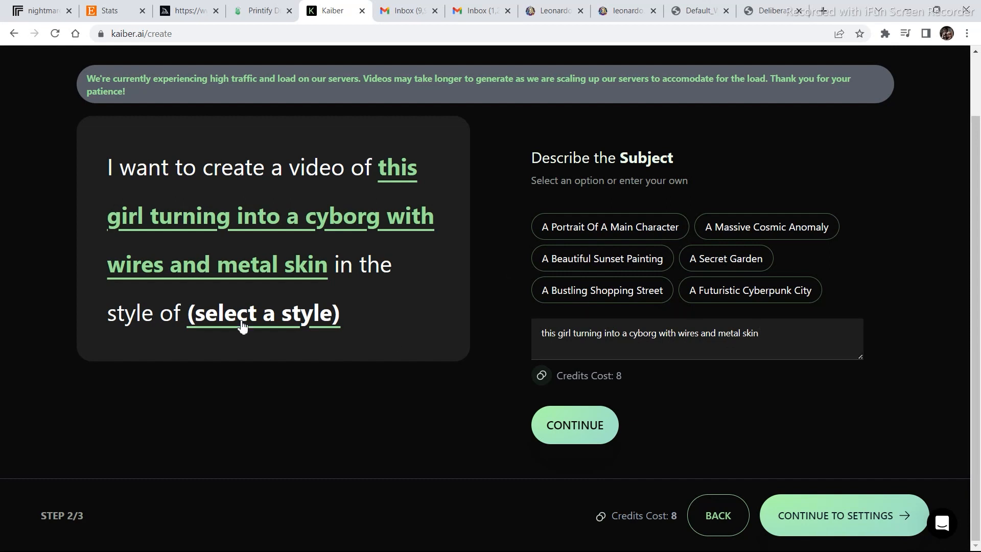
{"action": "left_click", "coordinate": [262, 312]}
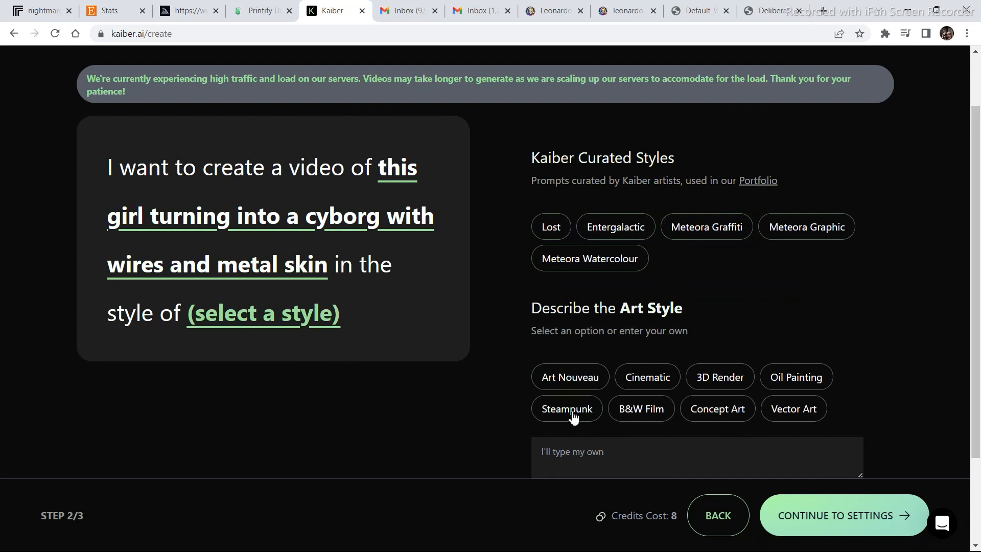
{"action": "left_click", "coordinate": [566, 408]}
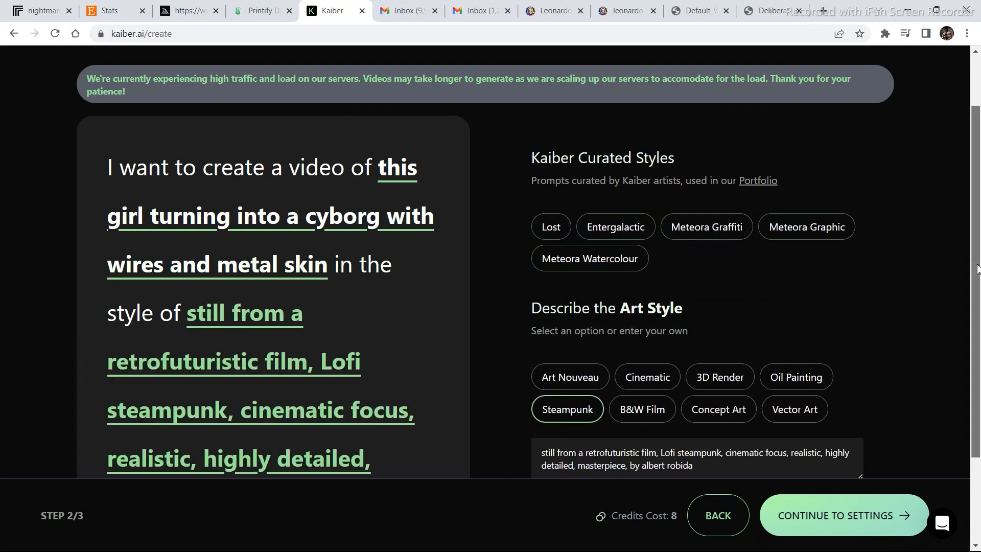
{"action": "left_click", "coordinate": [842, 515]}
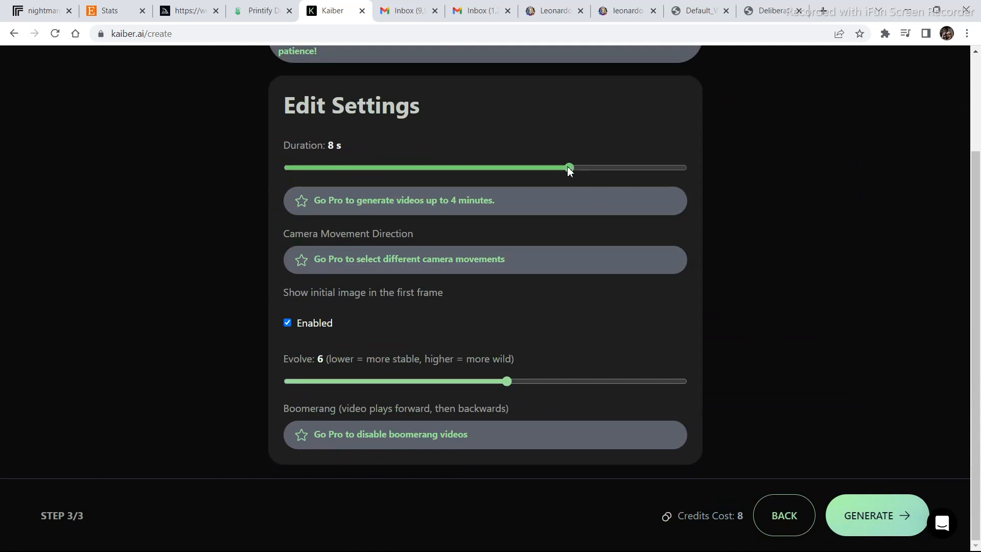
Set the duration to 10 seconds (10 credits) and start generating.
{"action": "left_click_drag", "start_coordinate": [568, 167], "coordinate": [682, 167]}
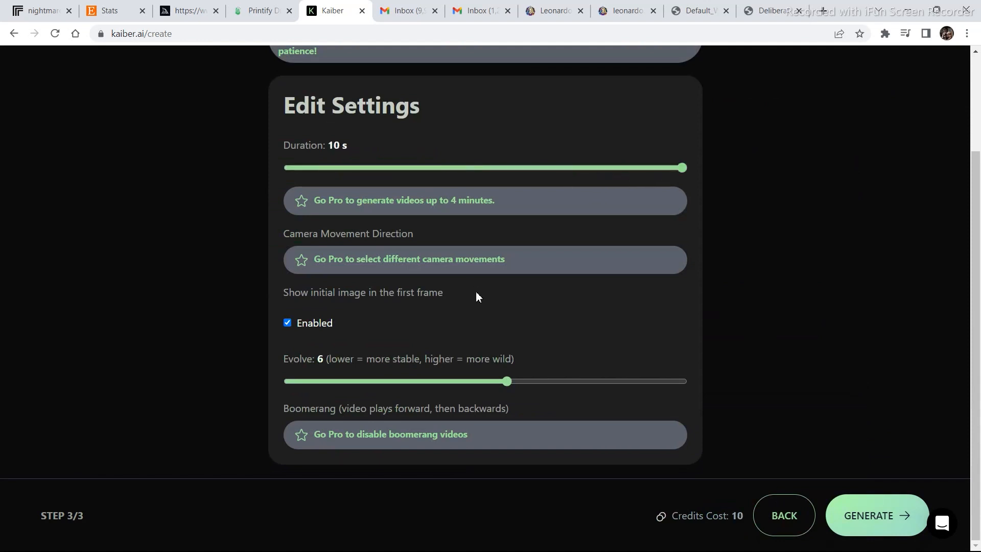
{"action": "mouse_move", "coordinate": [858, 457]}
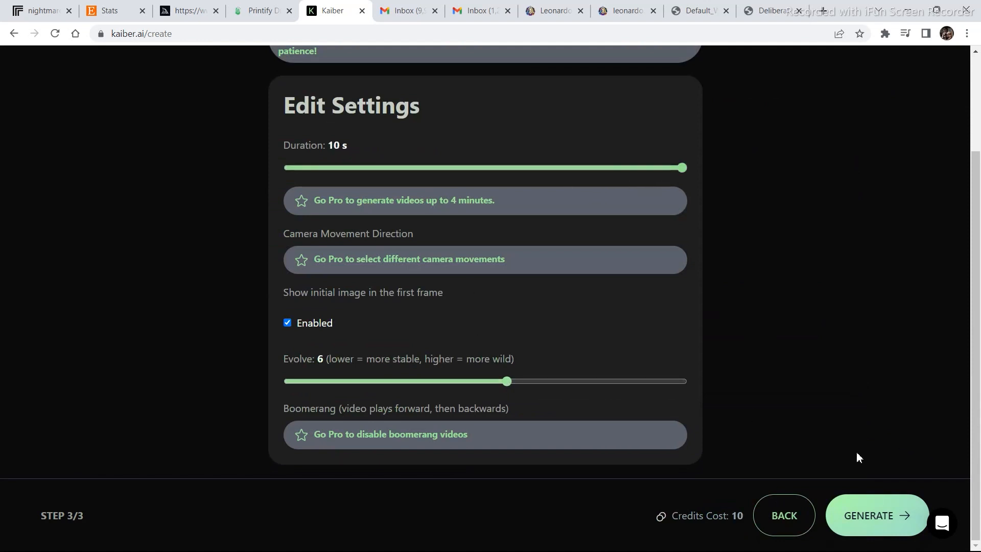
{"action": "left_click", "coordinate": [875, 515]}
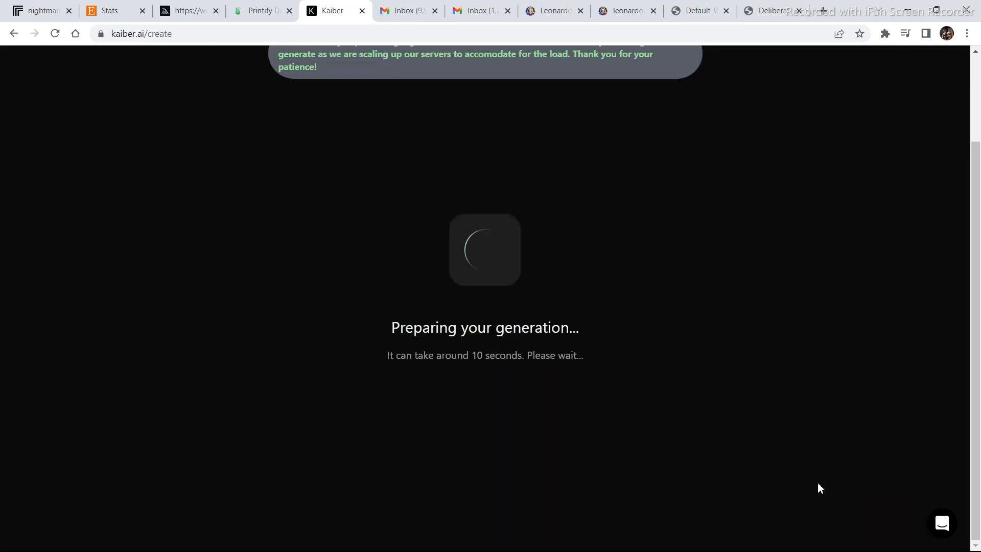
{"action": "mouse_move", "coordinate": [630, 191]}
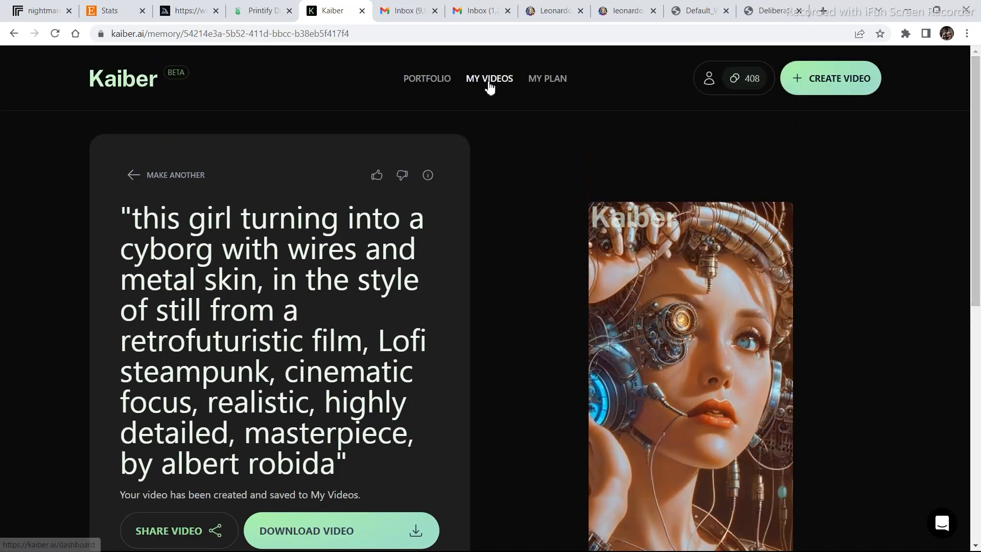
Browse My Videos to find the steampunk cyborg girl video beside the cosmic anomaly videos.
{"action": "left_click", "coordinate": [489, 79]}
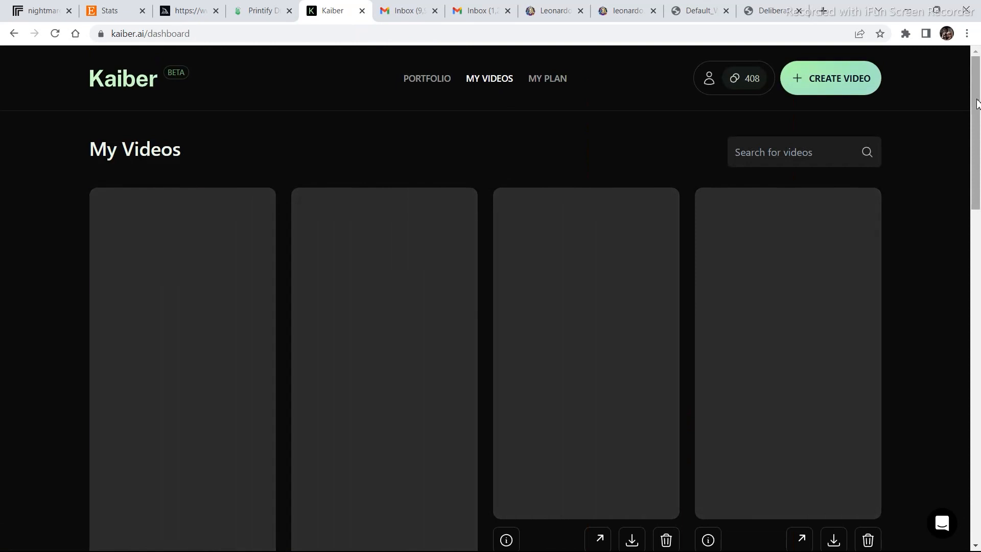
{"action": "scroll", "scroll_direction": "down", "scroll_amount": 3}
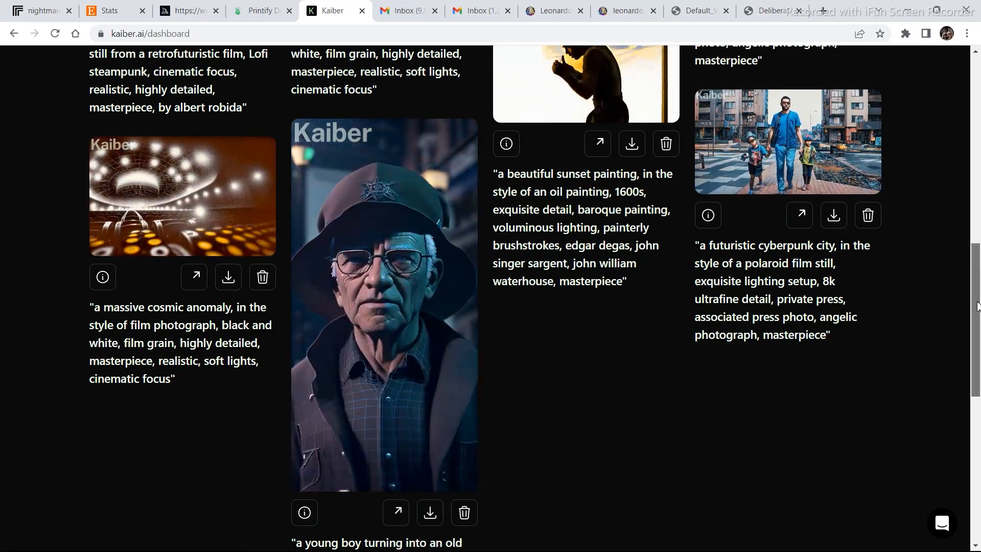
{"action": "scroll", "scroll_direction": "down", "scroll_amount": 3}
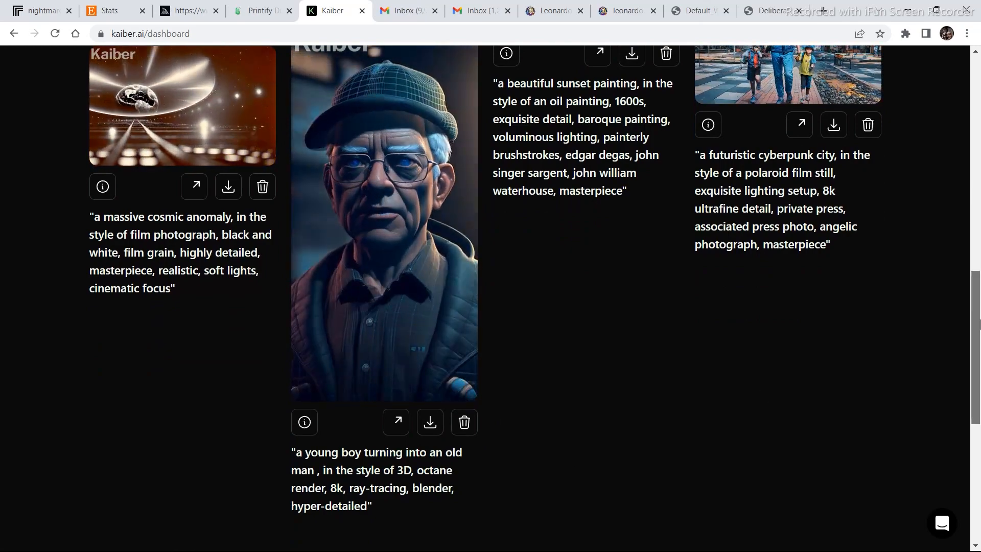
{"action": "scroll", "scroll_direction": "down", "scroll_amount": 3}
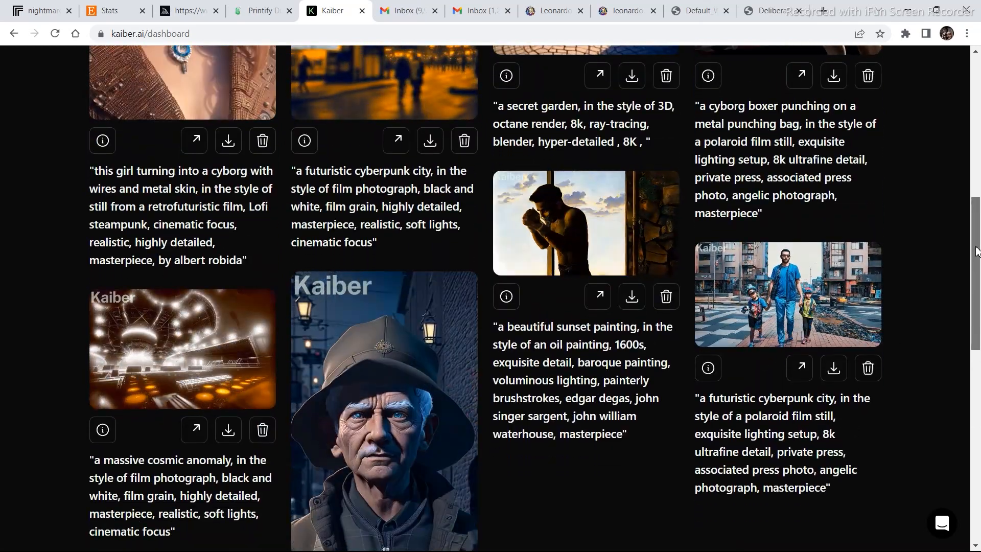